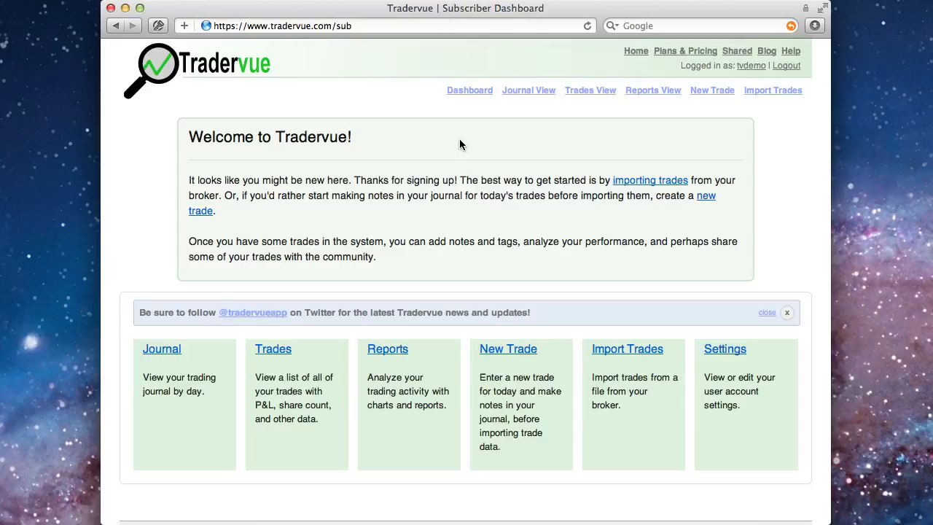
pyautogui.moveTo(774, 98)
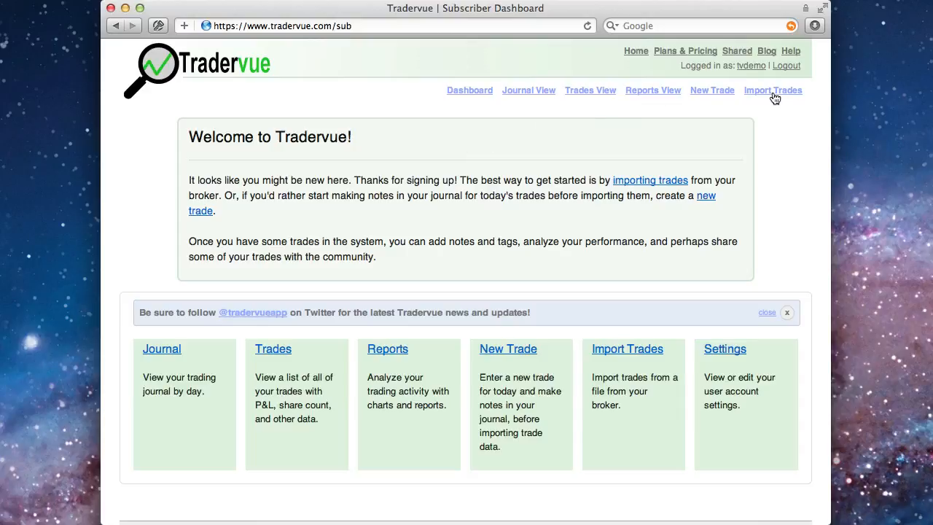
# Go to Tradervue's Import from Broker page from the top navigation.
pyautogui.click(773, 89)
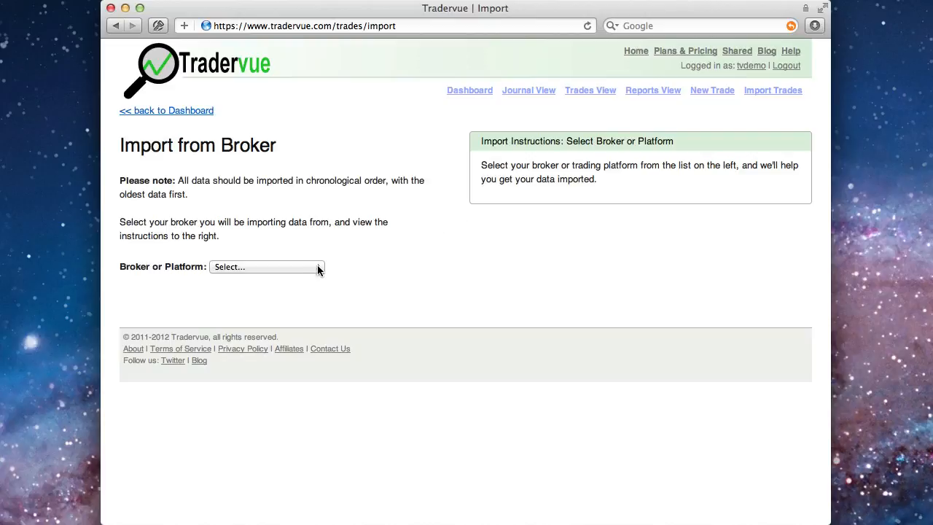
# Choose Lightspeed as the broker and view its automatic import instructions.
pyautogui.click(266, 266)
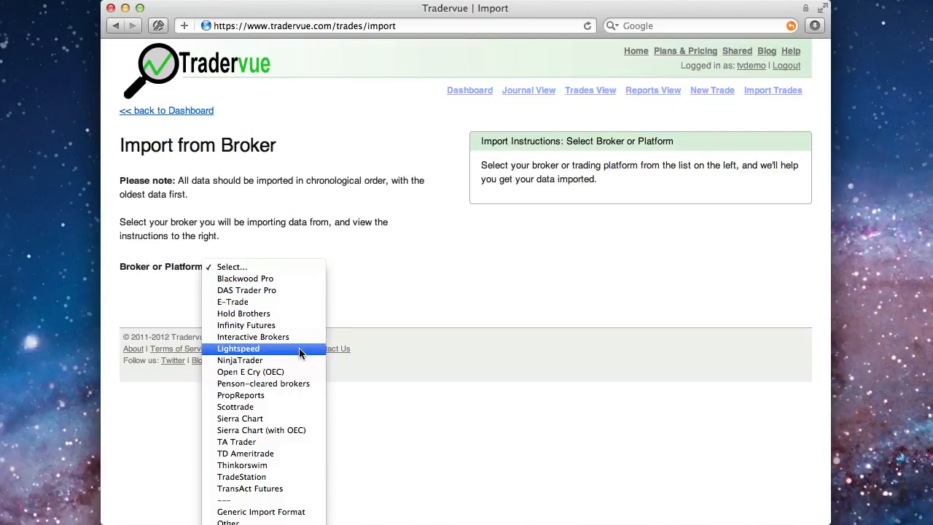
pyautogui.click(238, 349)
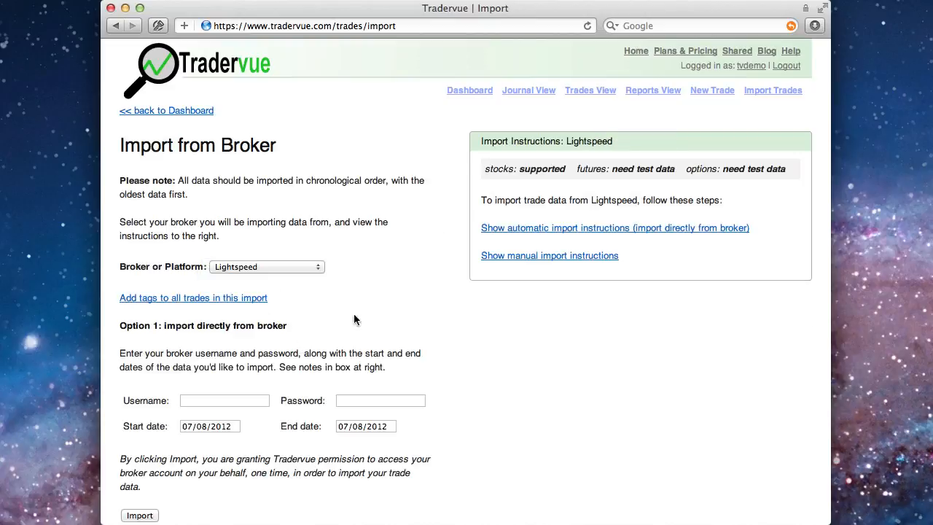
pyautogui.click(615, 228)
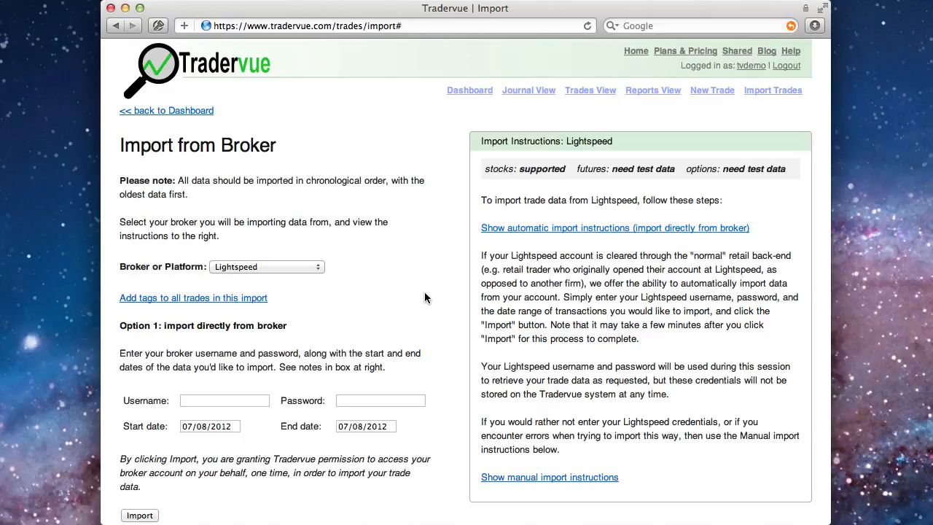
pyautogui.scroll(-3)
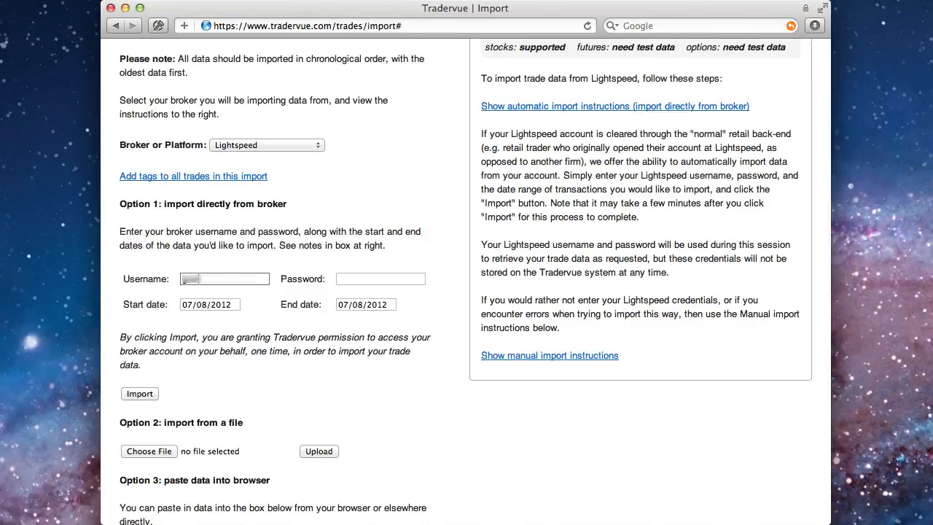
# Set the import range to 3/21/2011 through 3/25/2011 and submit the import.
pyautogui.click(209, 304)
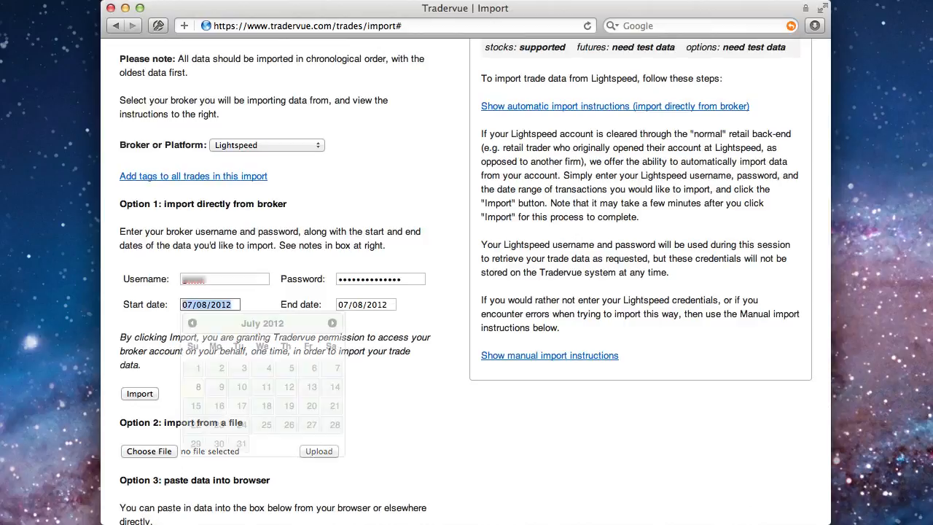
pyautogui.write('3/21/')
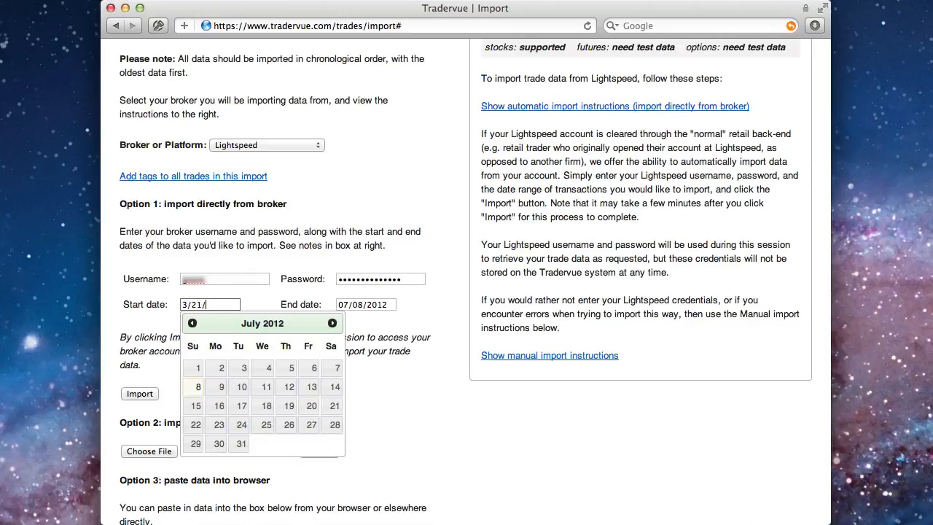
pyautogui.click(364, 304)
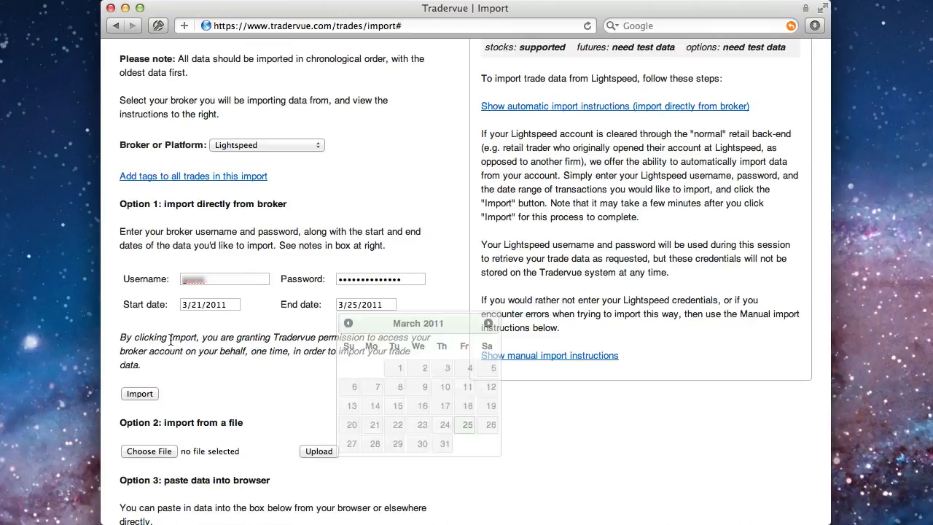
pyautogui.click(139, 394)
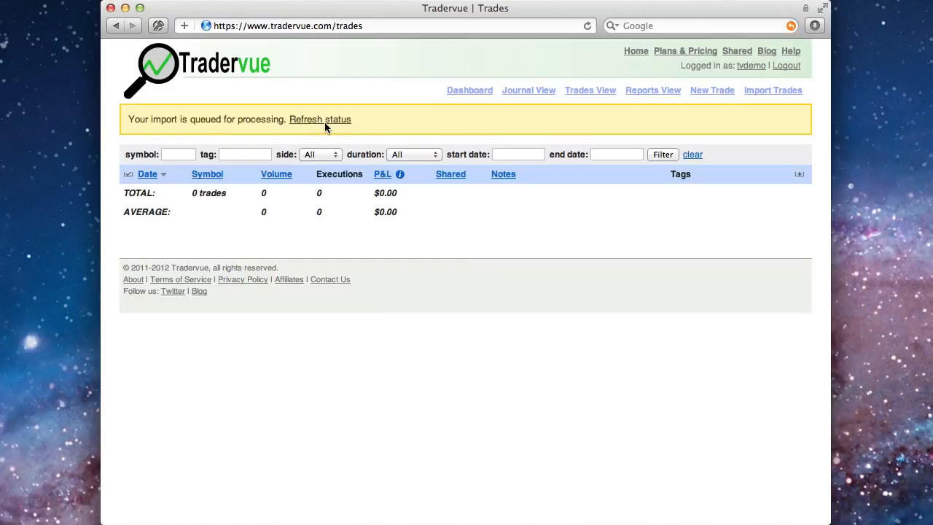
# Refresh the import status until the 243-execution import shows as complete.
pyautogui.click(320, 119)
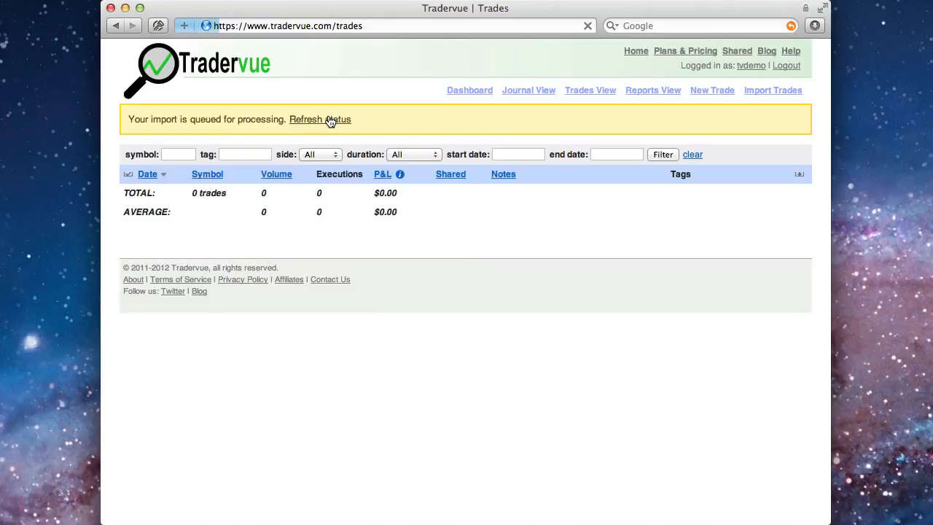
pyautogui.click(319, 119)
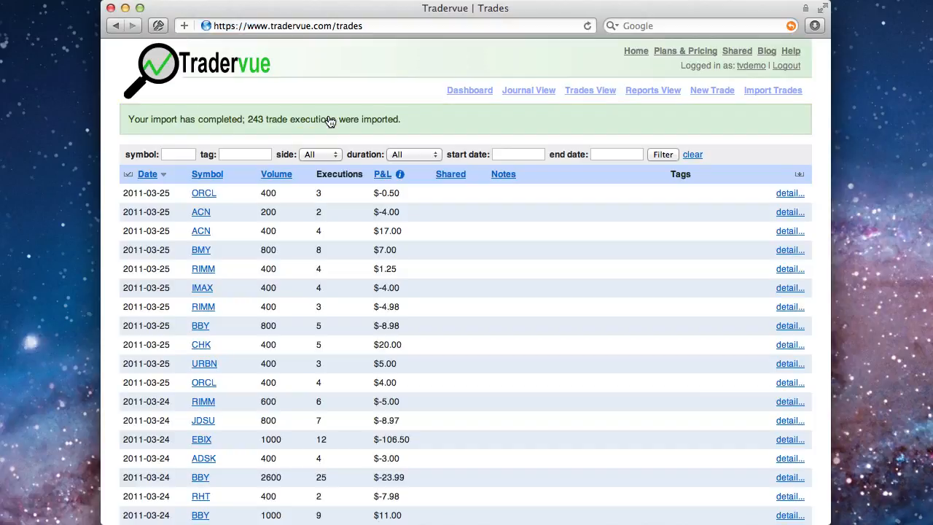
pyautogui.moveTo(420, 127)
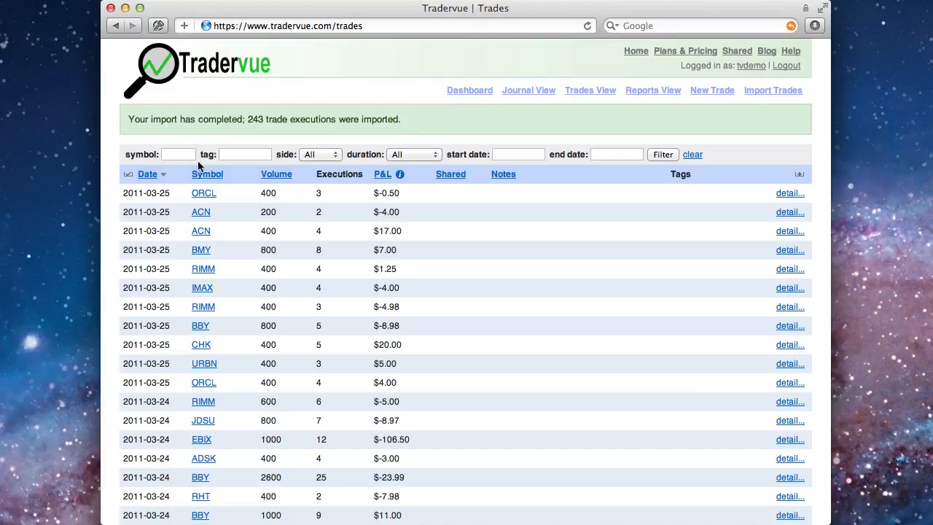
pyautogui.write('RIMM')
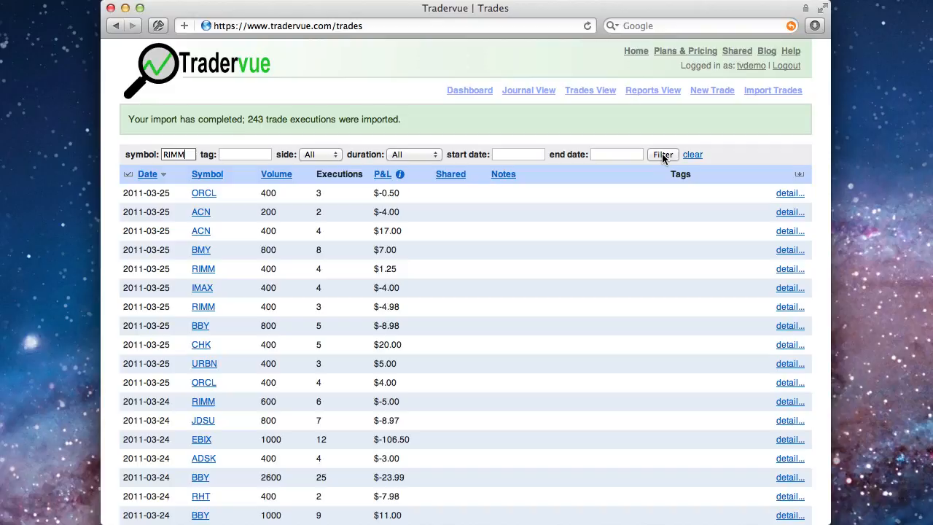
pyautogui.click(662, 154)
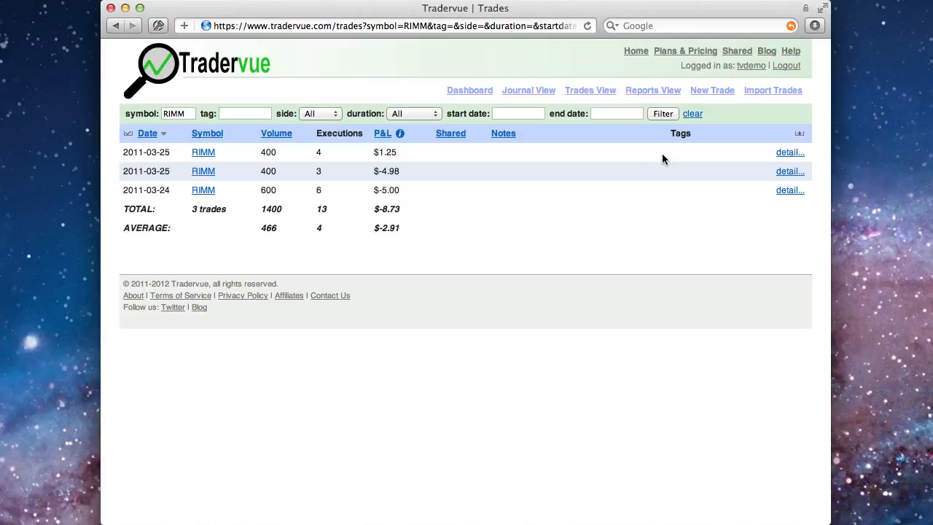
pyautogui.moveTo(693, 115)
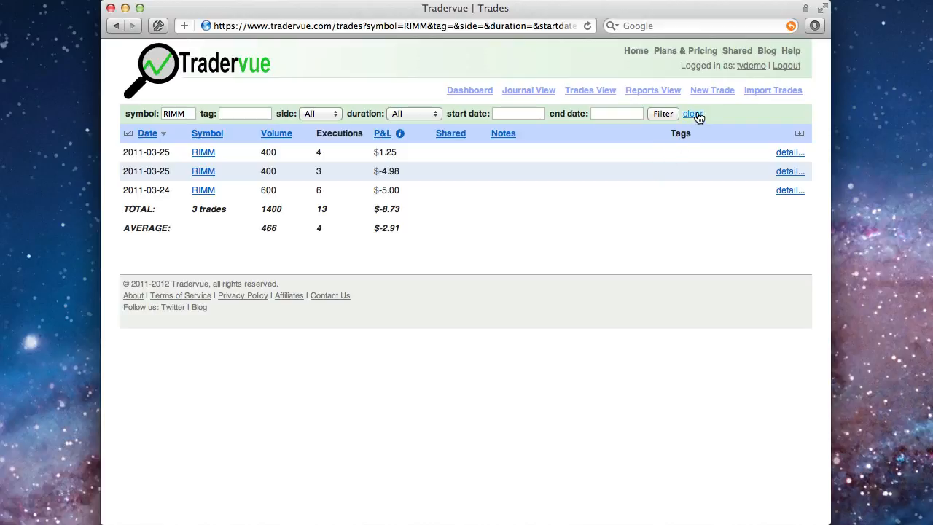
pyautogui.click(691, 113)
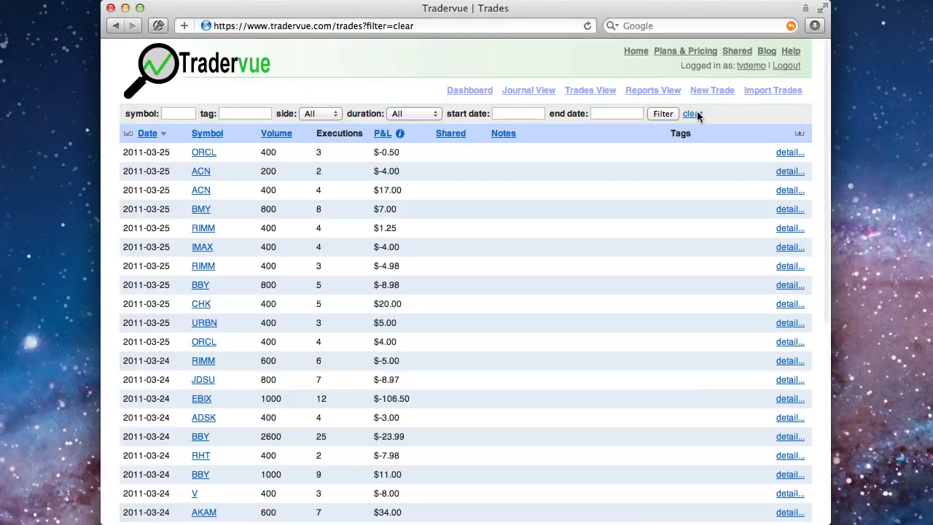
pyautogui.moveTo(696, 262)
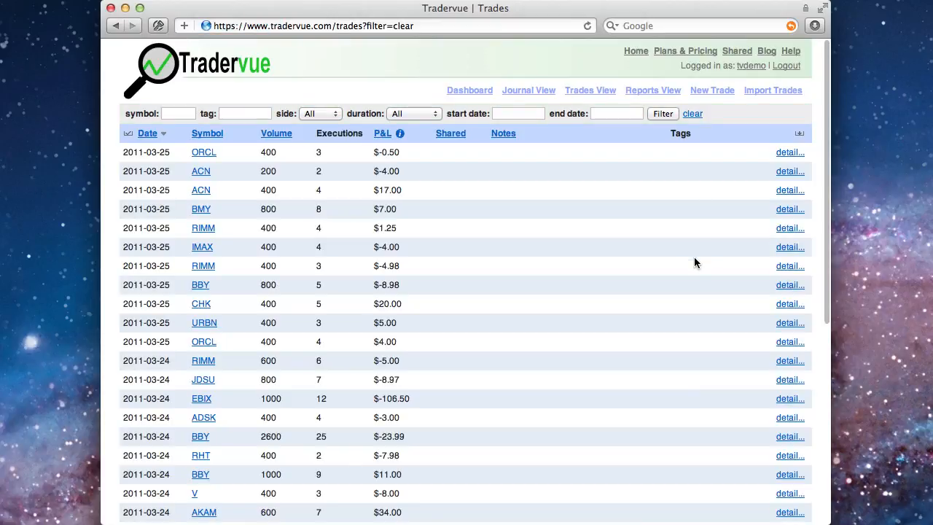
pyautogui.scroll(-3)
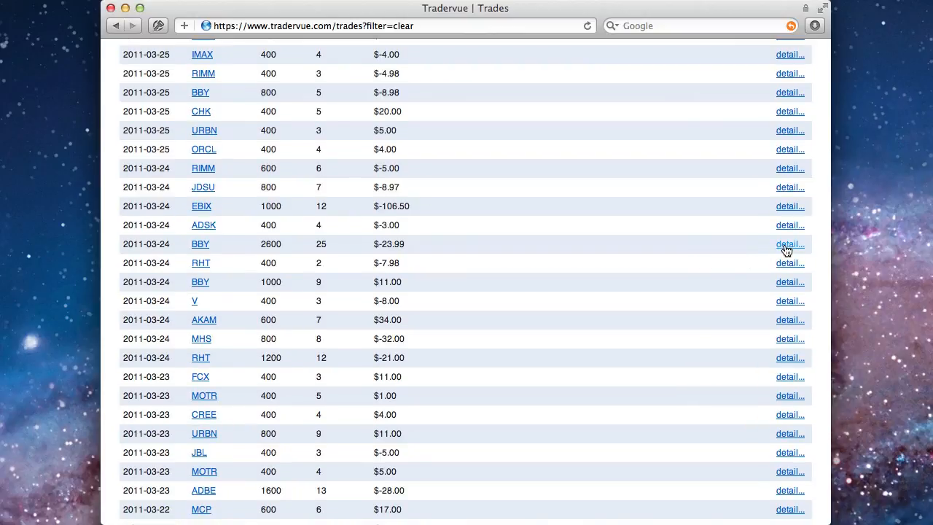
# Open the BBY 2011-03-24 trade details and scroll down to its price charts.
pyautogui.click(790, 244)
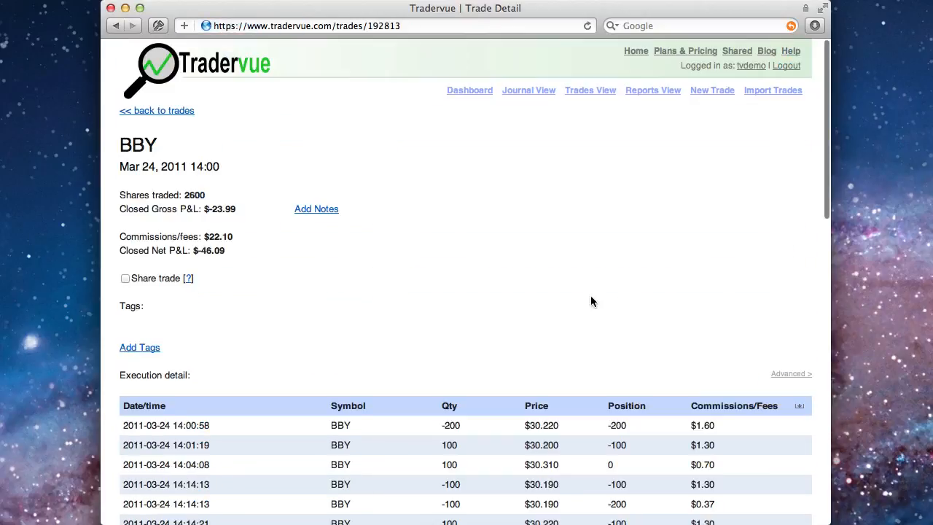
pyautogui.moveTo(538, 317)
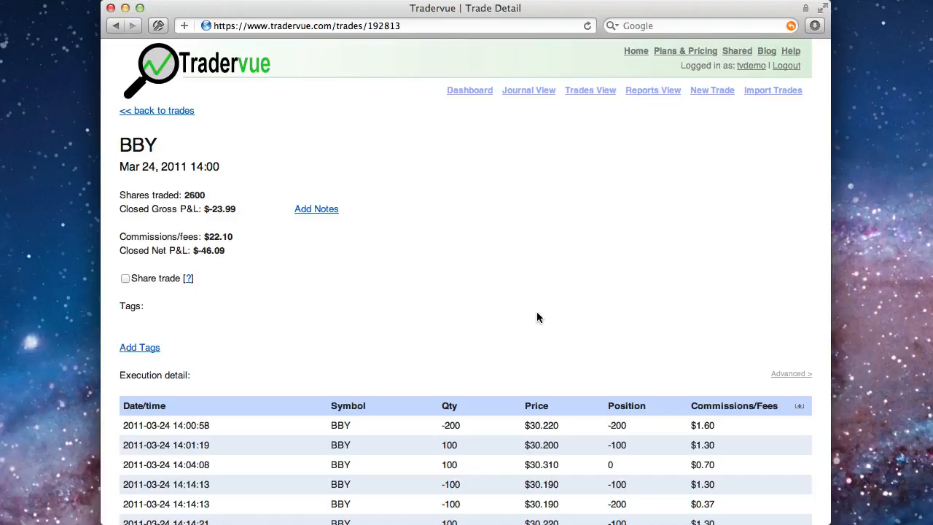
pyautogui.scroll(-3)
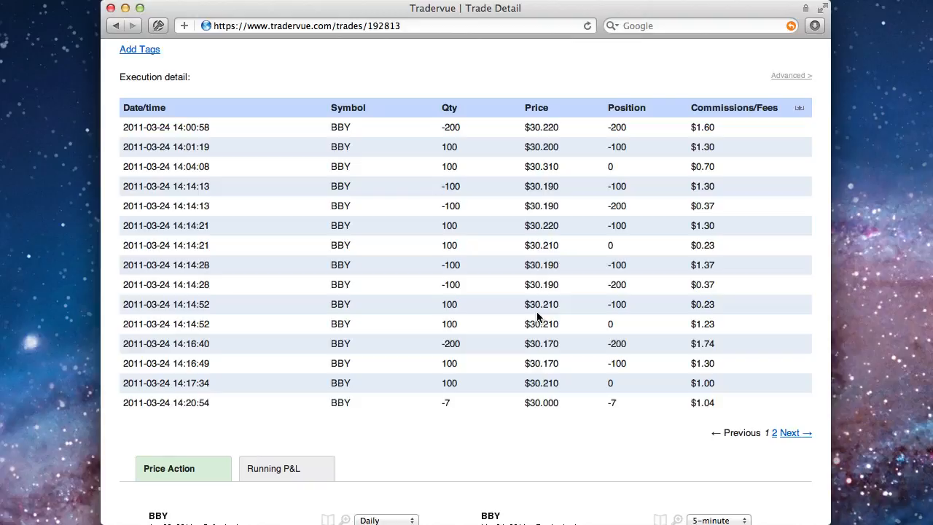
pyautogui.scroll(-3)
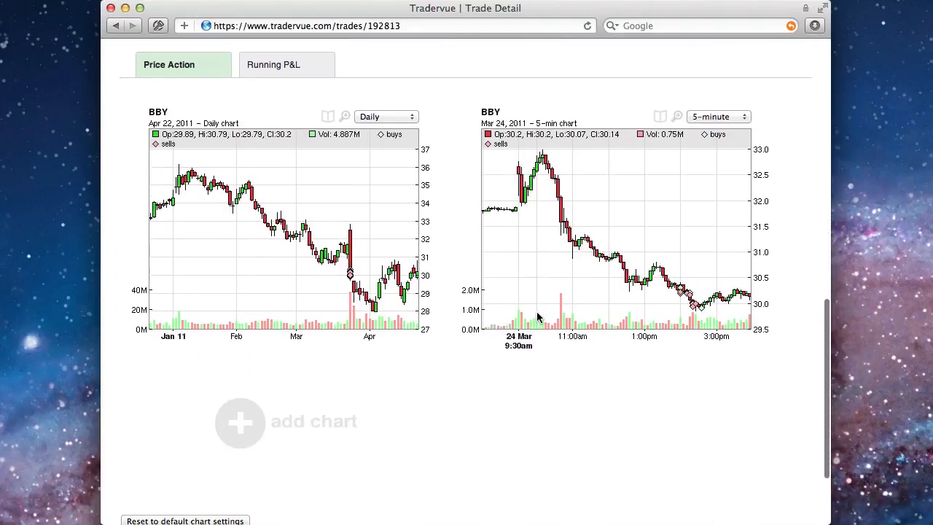
pyautogui.moveTo(528, 354)
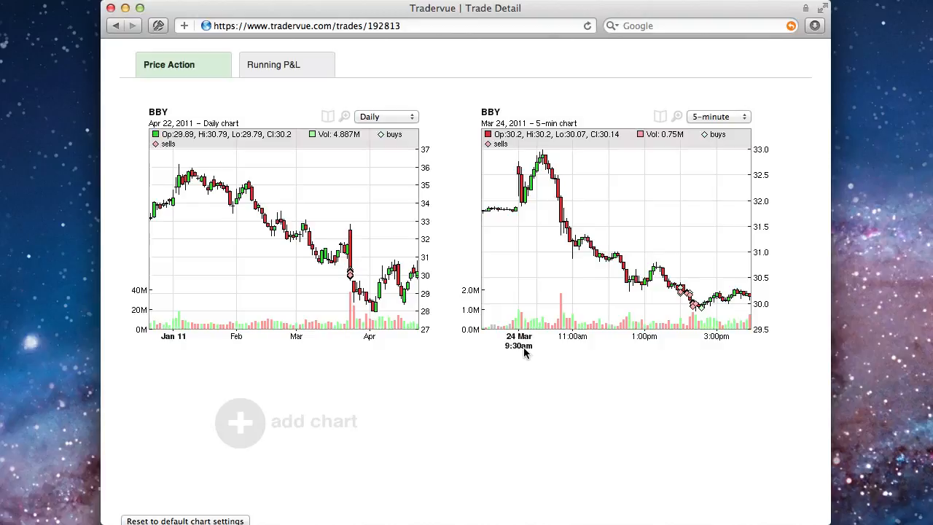
pyautogui.click(240, 421)
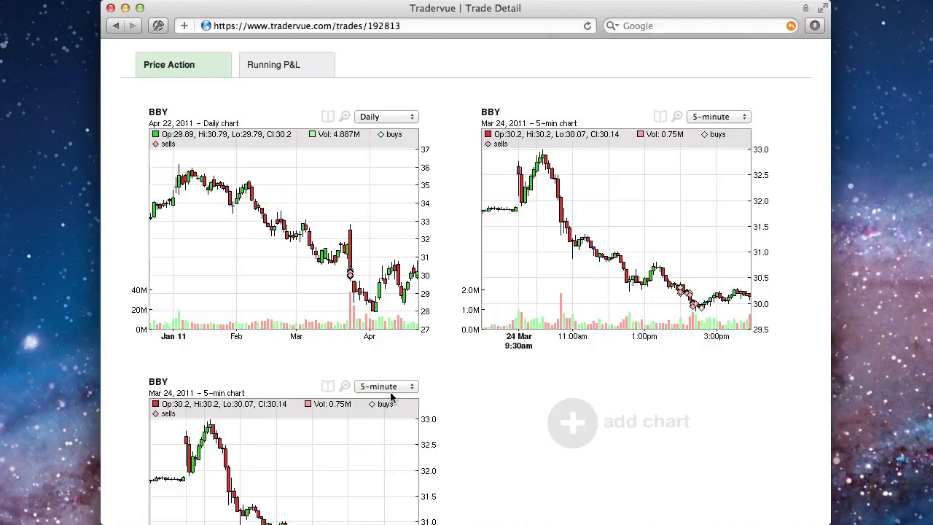
pyautogui.click(387, 386)
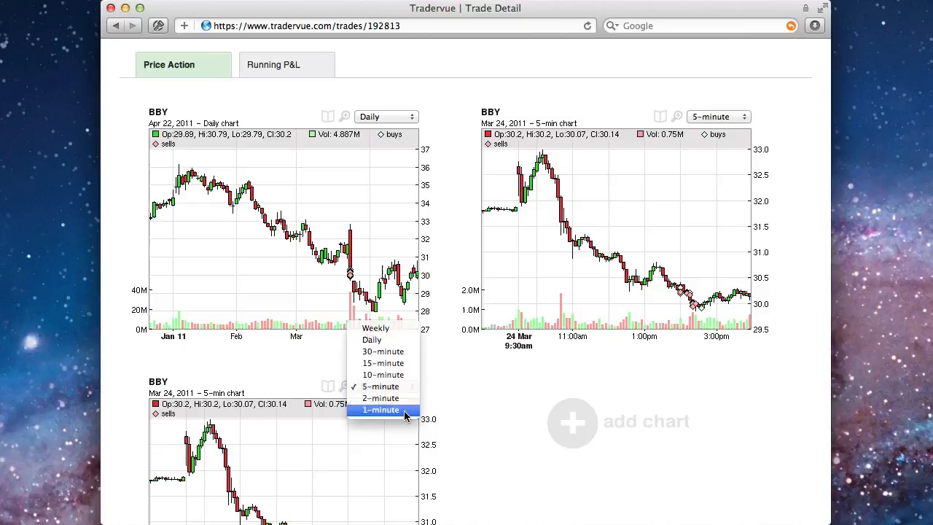
pyautogui.click(381, 410)
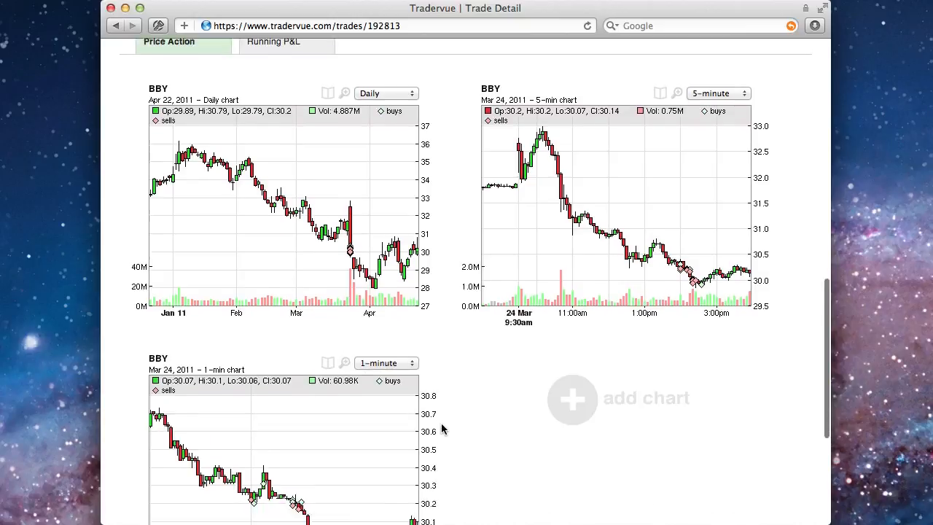
pyautogui.scroll(-3)
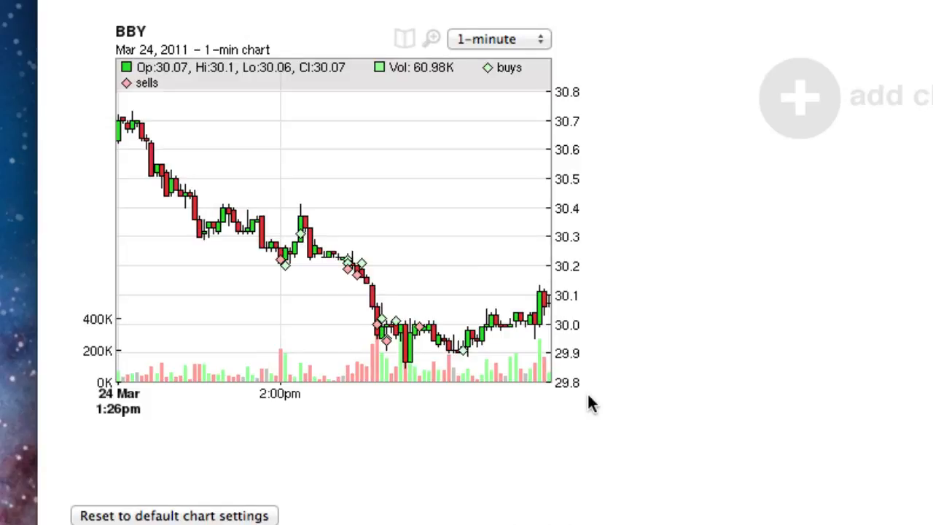
pyautogui.scroll(3)
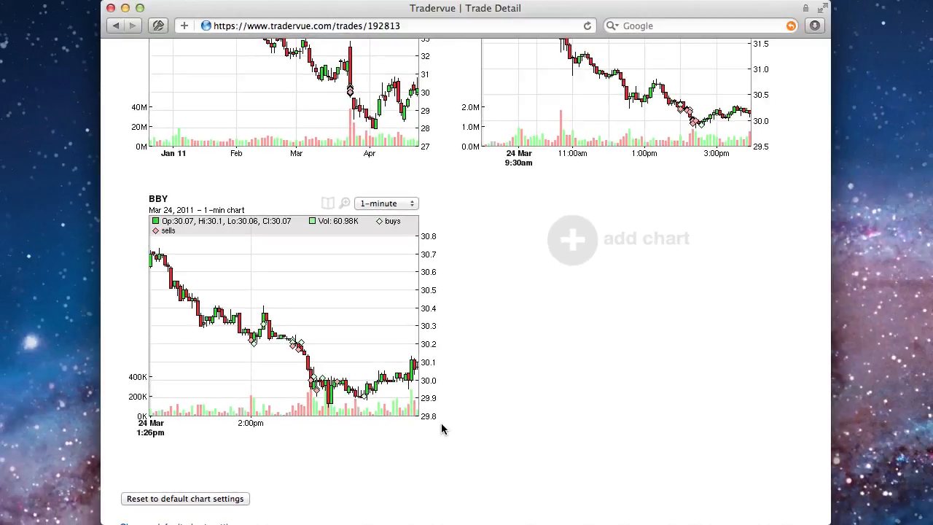
pyautogui.scroll(-3)
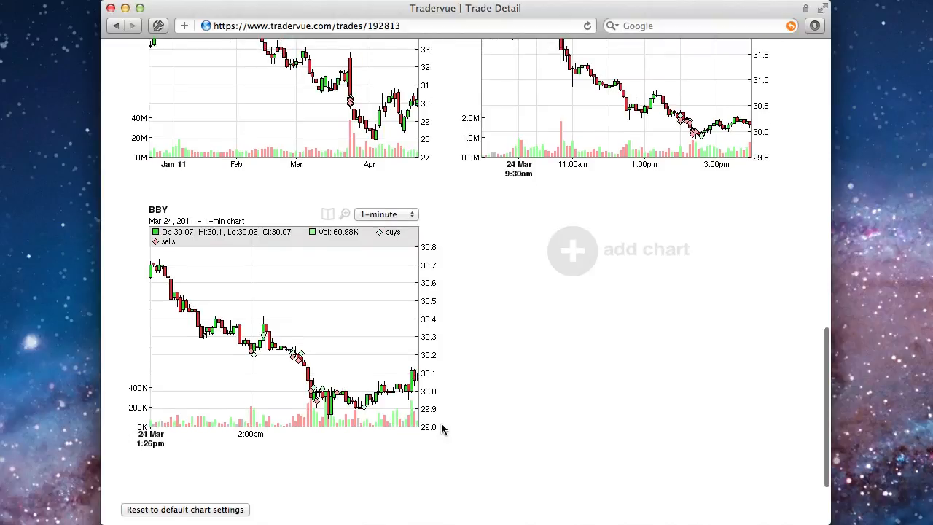
pyautogui.scroll(3)
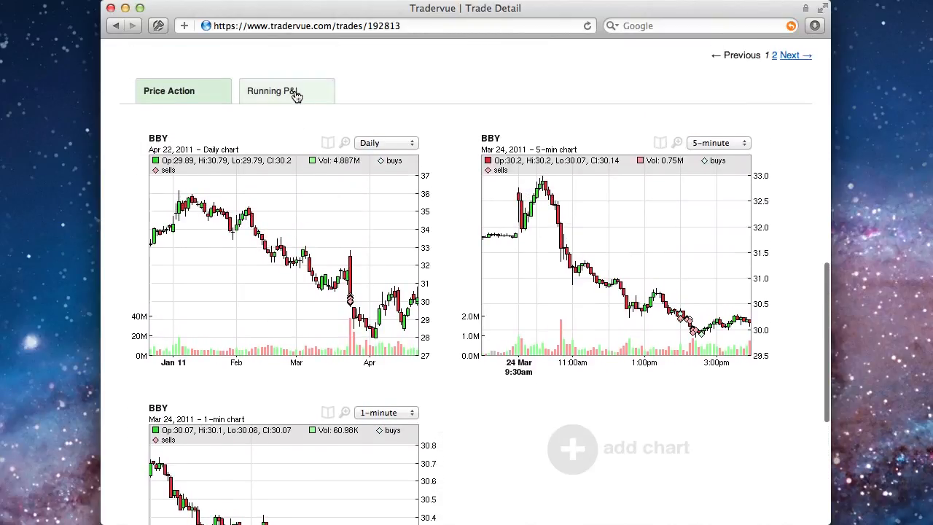
# Show the BBY trade's Running P&L charts, then scroll back up to its summary.
pyautogui.click(286, 91)
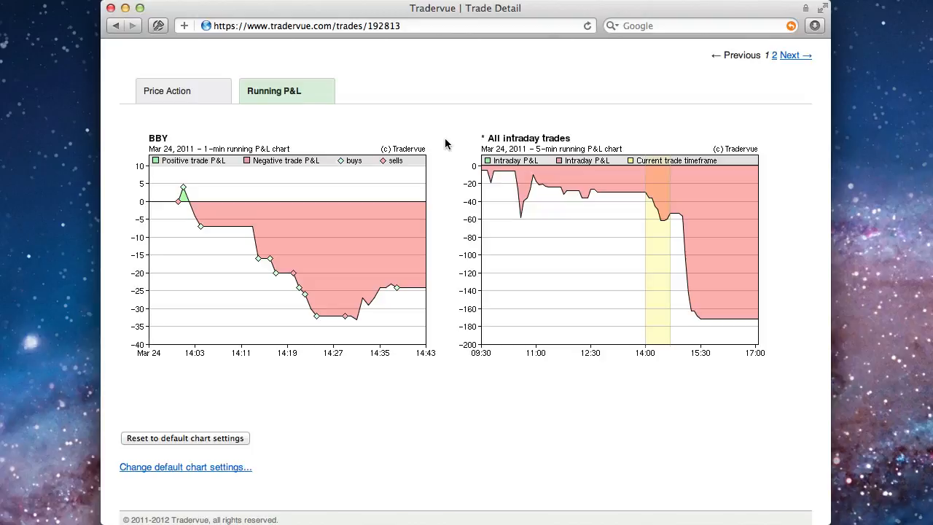
pyautogui.scroll(3)
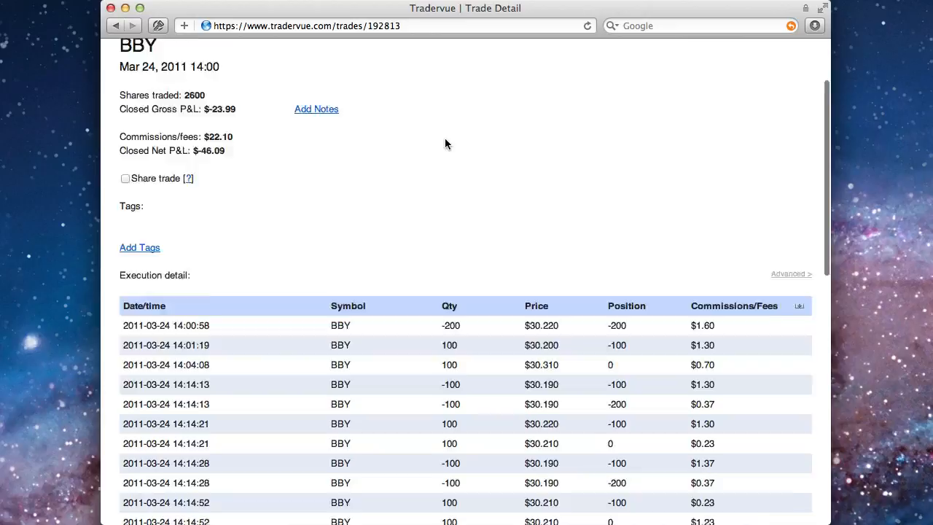
pyautogui.scroll(3)
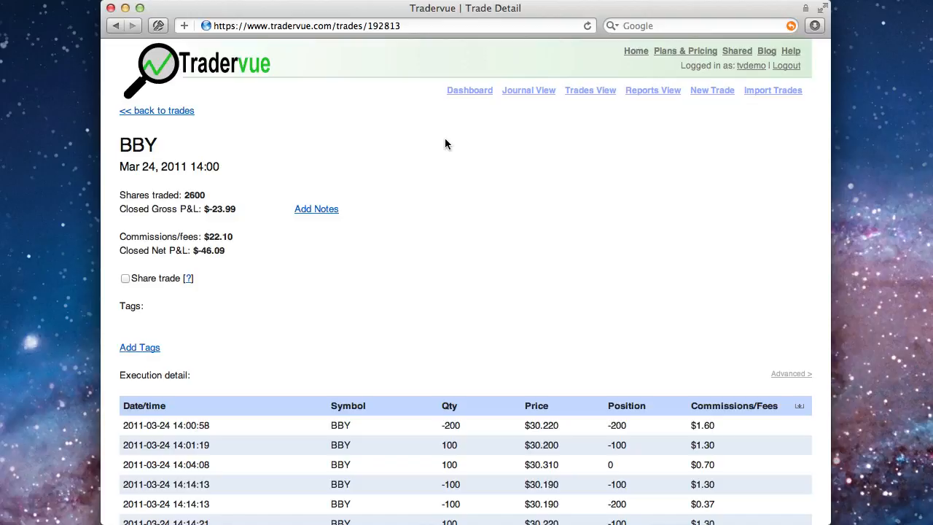
pyautogui.moveTo(135, 352)
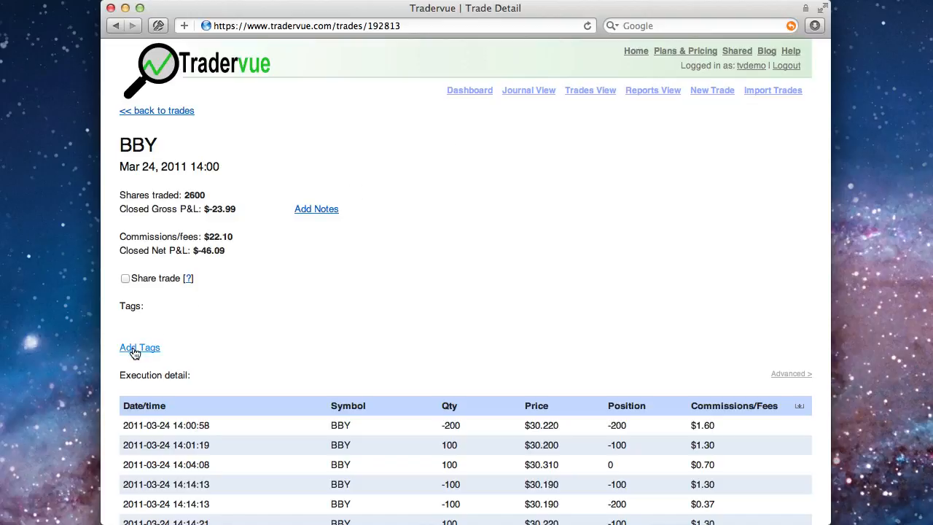
# Add and save an 'earnings' tag on the BBY trade.
pyautogui.click(140, 347)
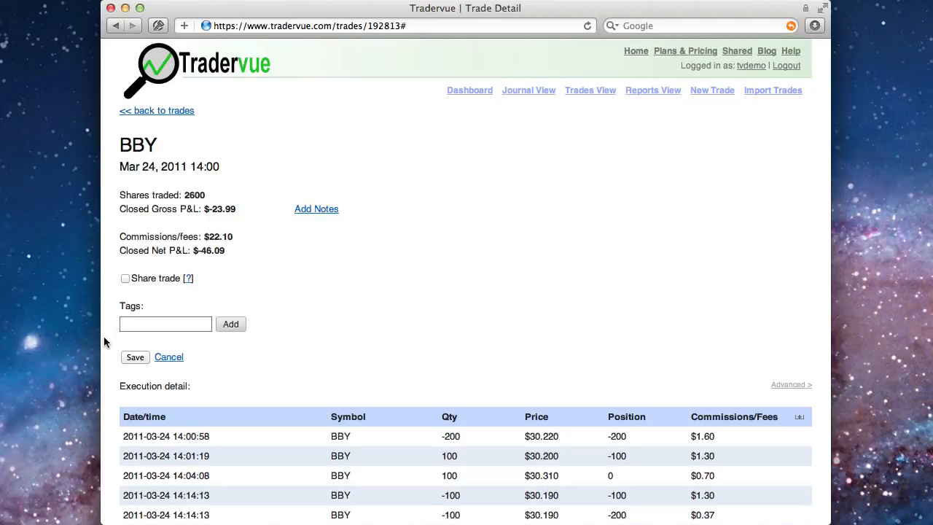
pyautogui.click(230, 323)
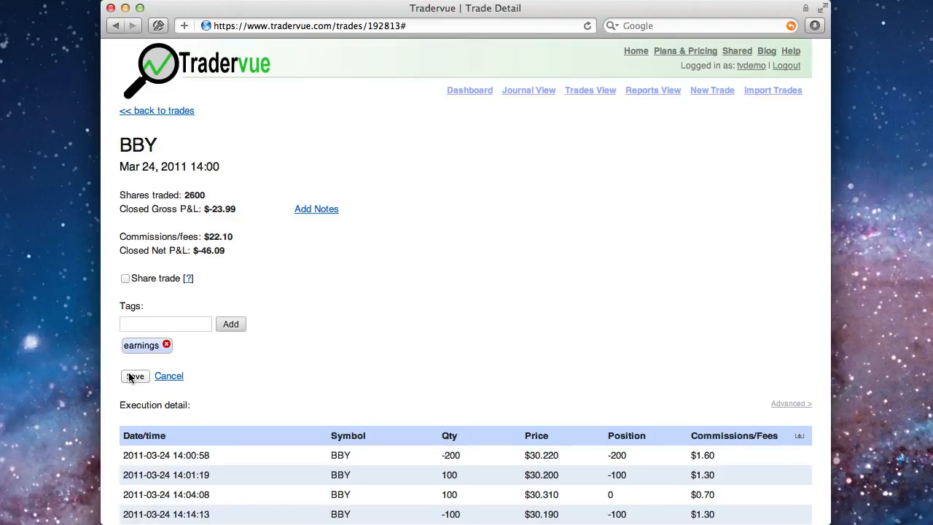
pyautogui.click(135, 375)
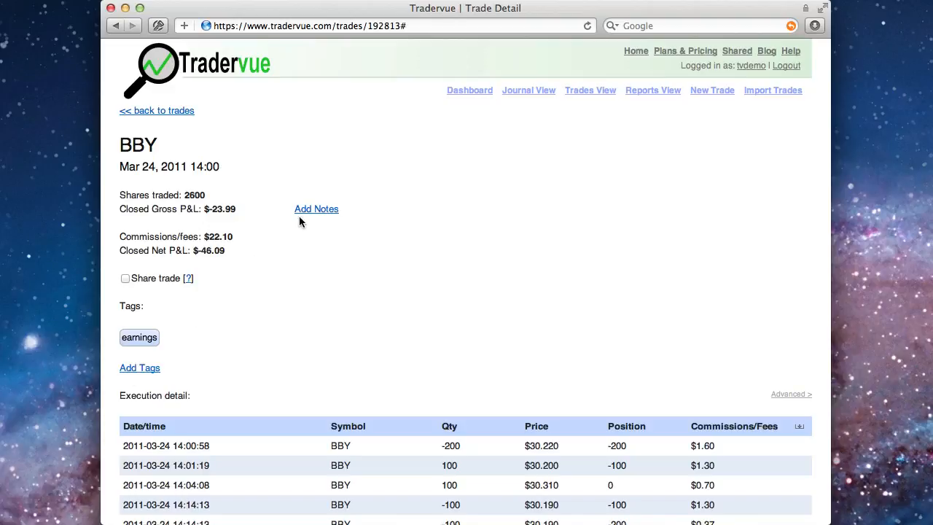
# Save notes about the afternoon shorts on the BBY trade and view the trades list.
pyautogui.click(317, 208)
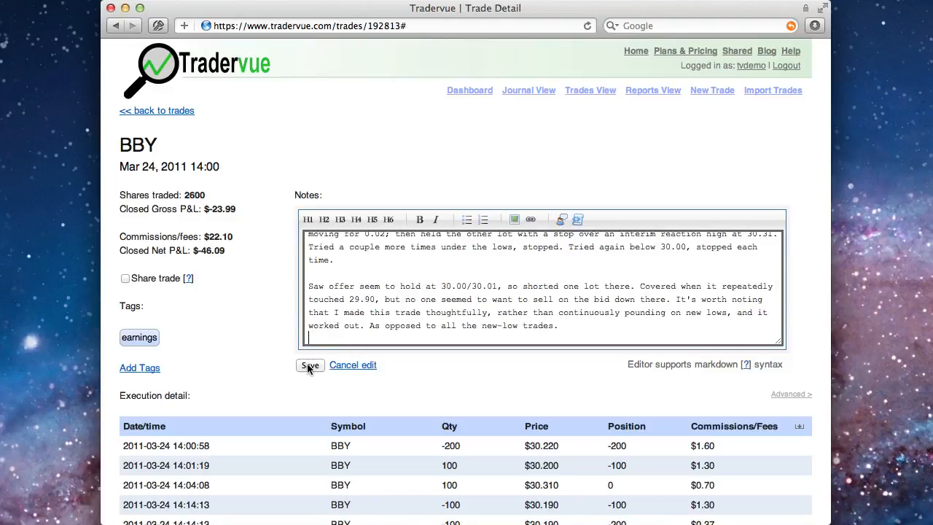
pyautogui.click(310, 365)
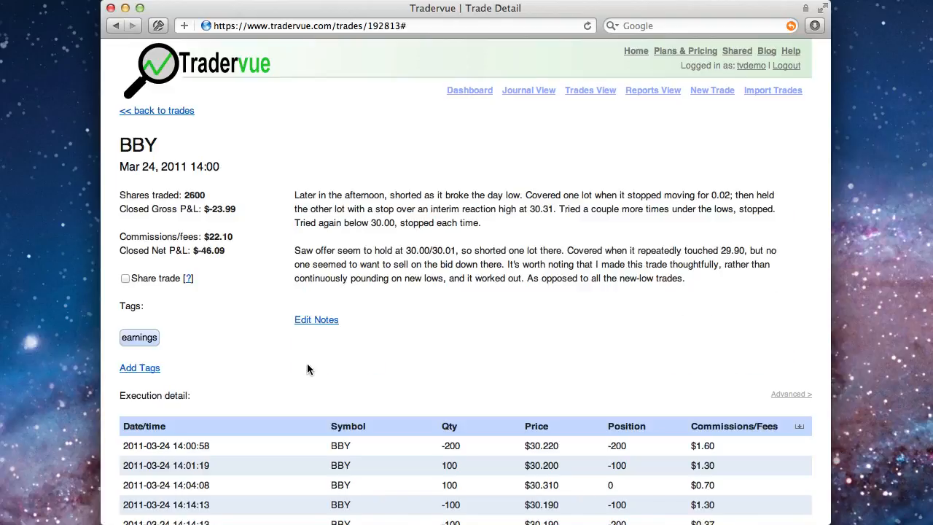
pyautogui.moveTo(590, 90)
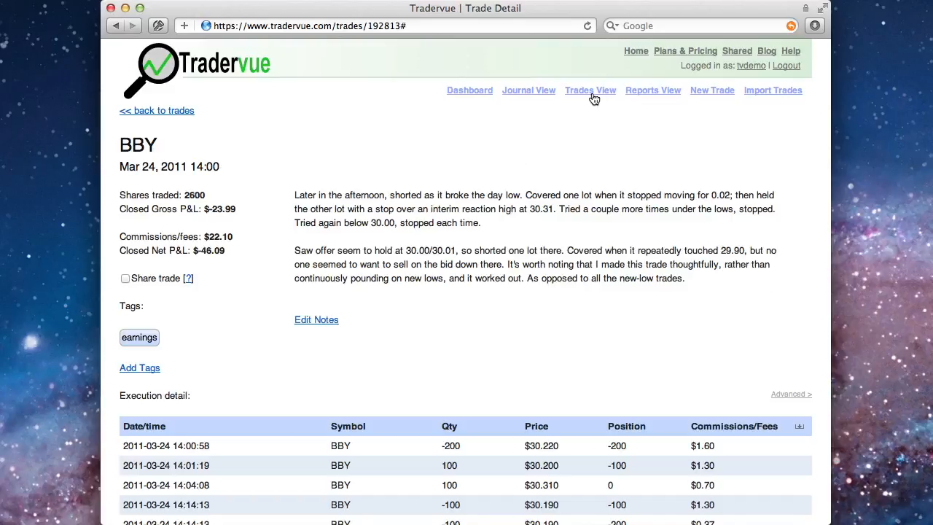
pyautogui.click(590, 90)
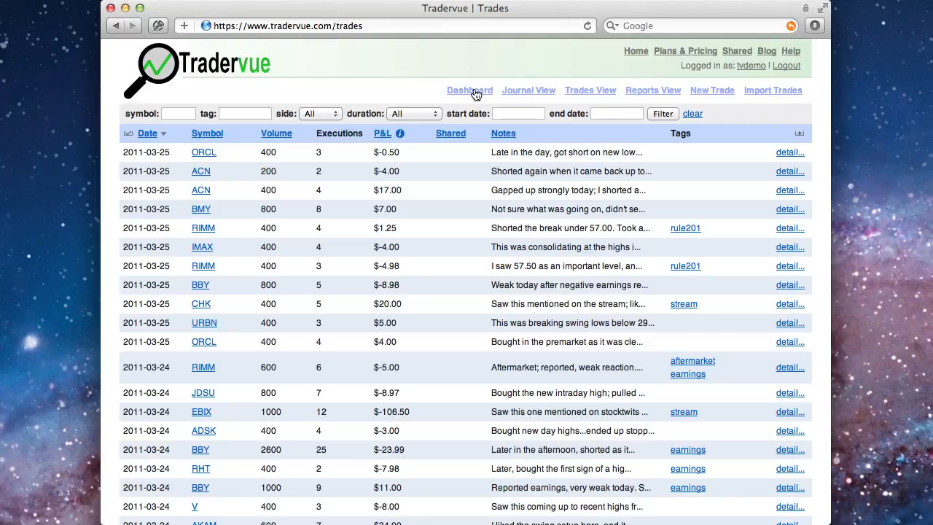
# Open the dashboard and review the Mar 25 summary and Recent Performance chart.
pyautogui.click(470, 90)
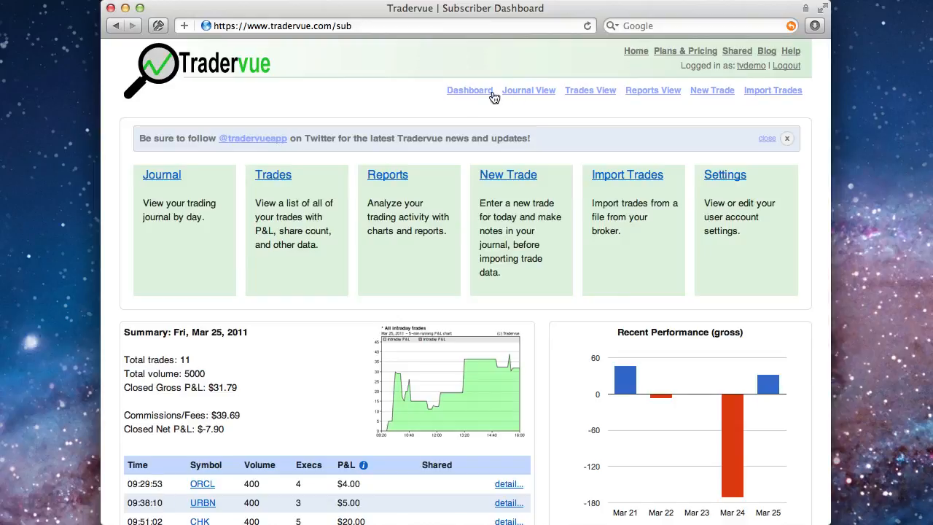
pyautogui.scroll(-3)
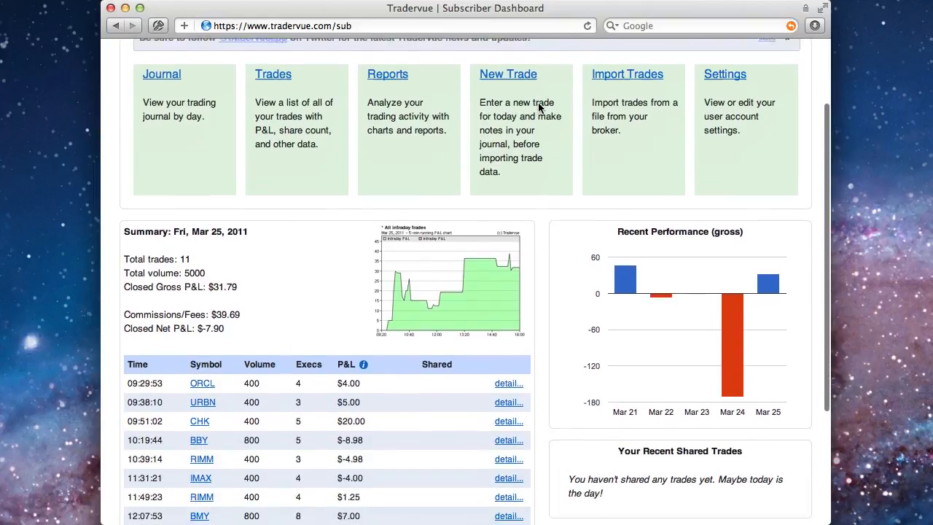
pyautogui.scroll(-3)
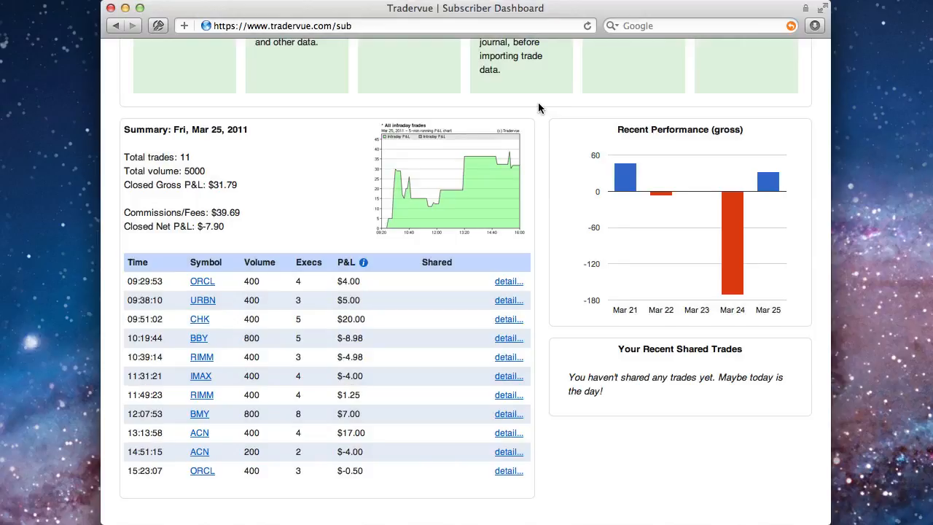
pyautogui.scroll(3)
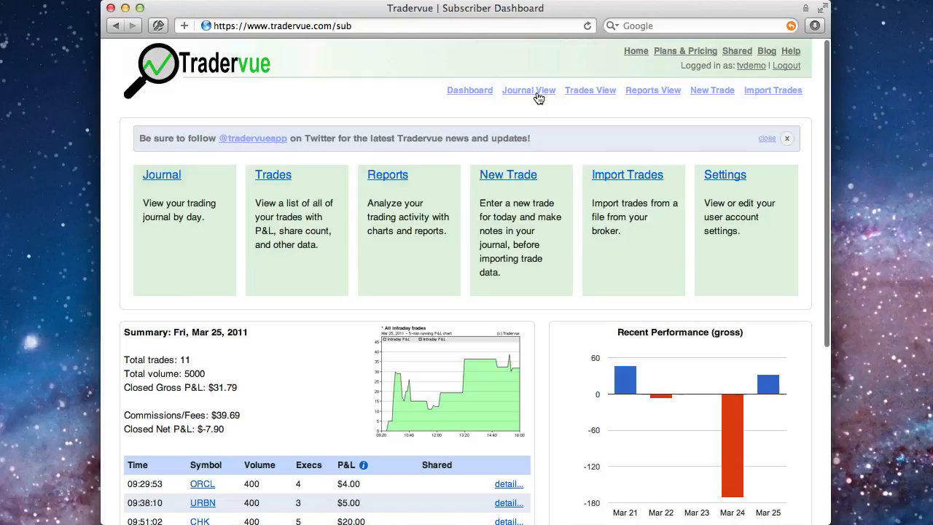
# Open the journal and scroll down to the Thu, Mar 24, 2011 entry.
pyautogui.click(528, 90)
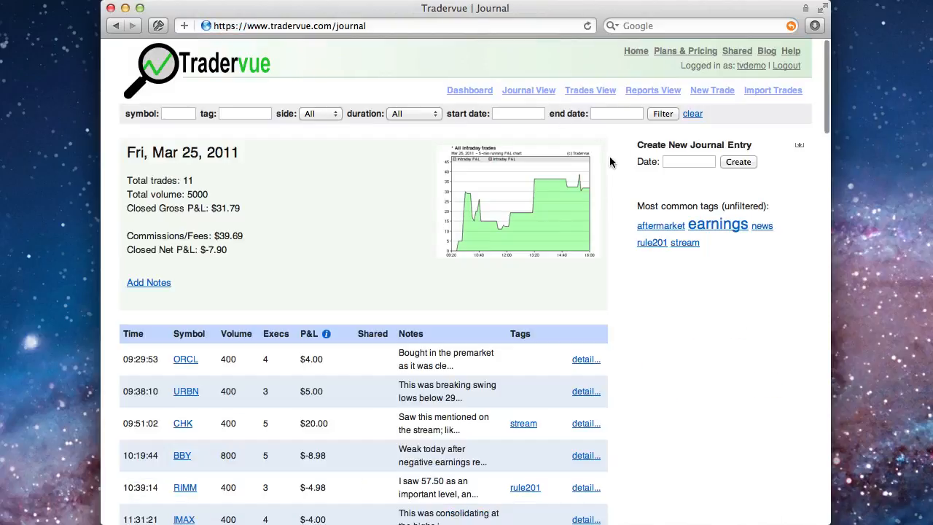
pyautogui.moveTo(609, 176)
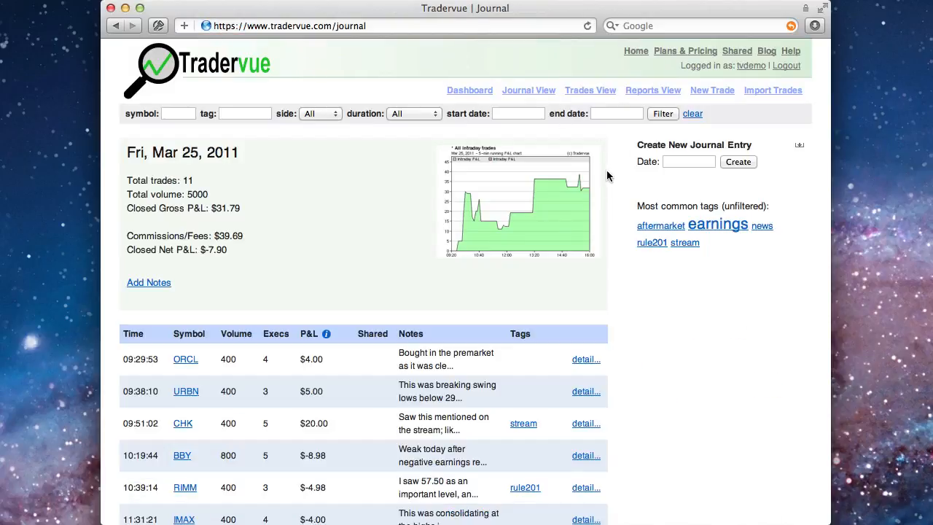
pyautogui.scroll(-3)
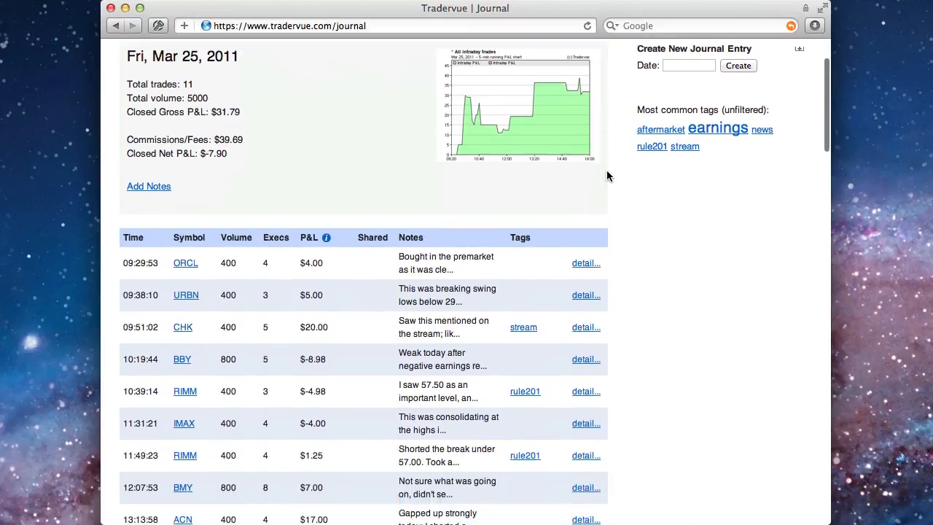
pyautogui.scroll(-3)
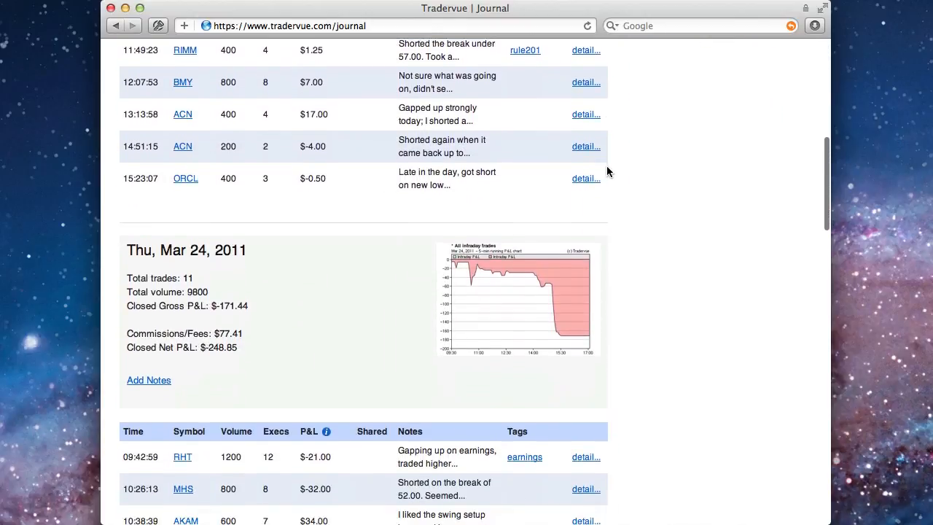
pyautogui.scroll(-3)
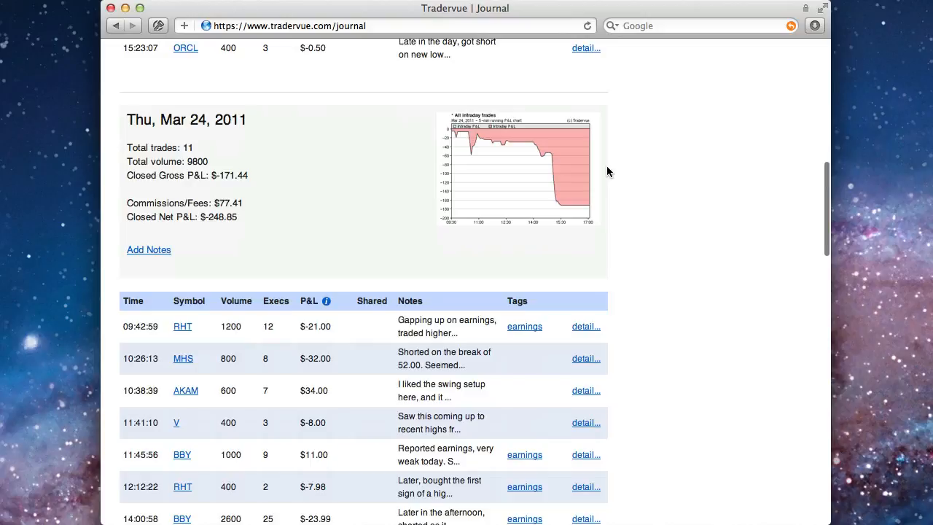
pyautogui.click(148, 250)
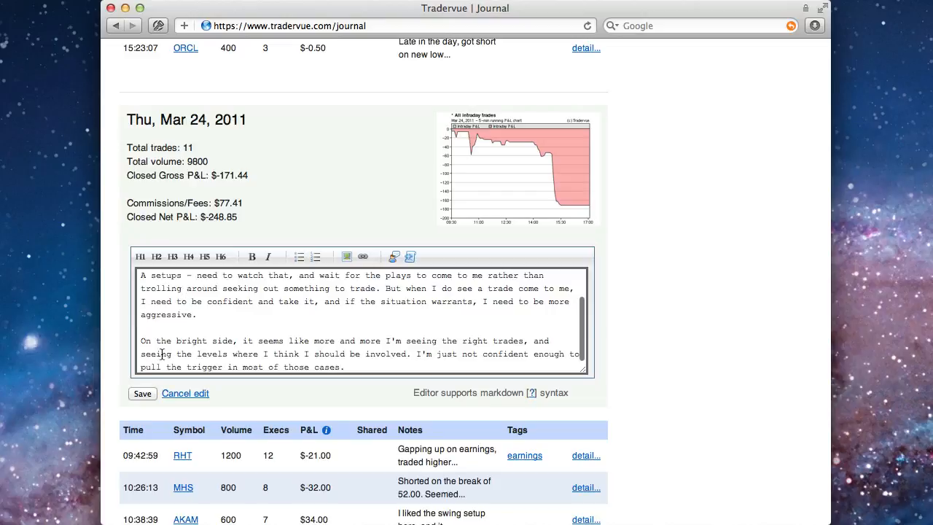
pyautogui.click(142, 394)
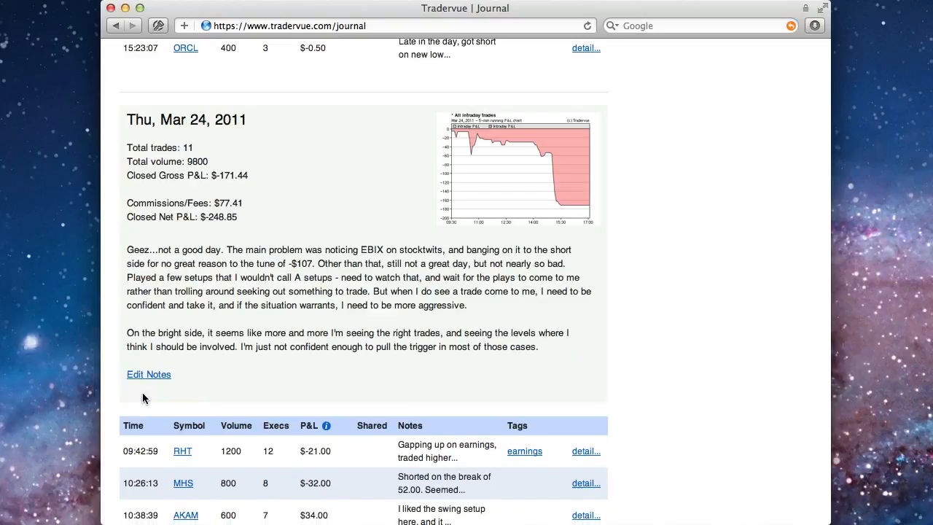
pyautogui.scroll(-3)
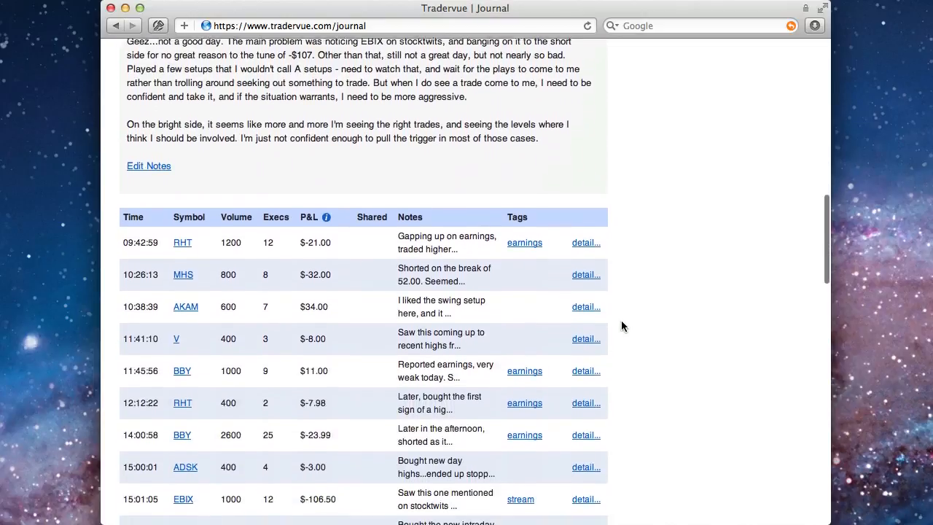
pyautogui.scroll(-3)
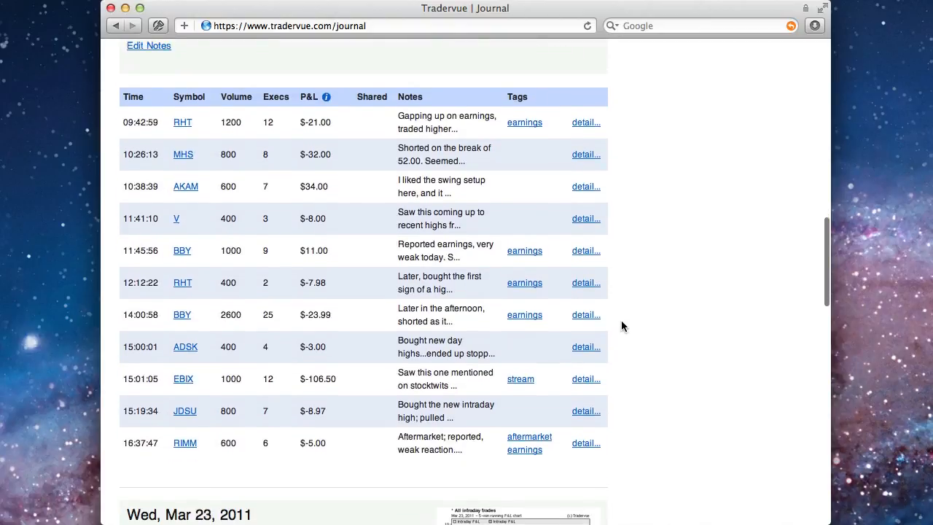
pyautogui.scroll(3)
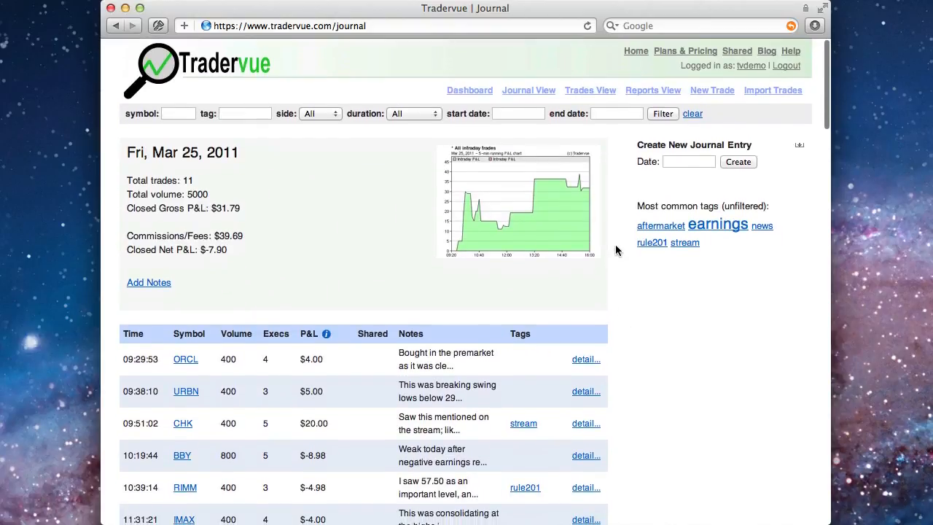
# Open Reports and show the March 2011 daily distribution and performance charts.
pyautogui.click(652, 90)
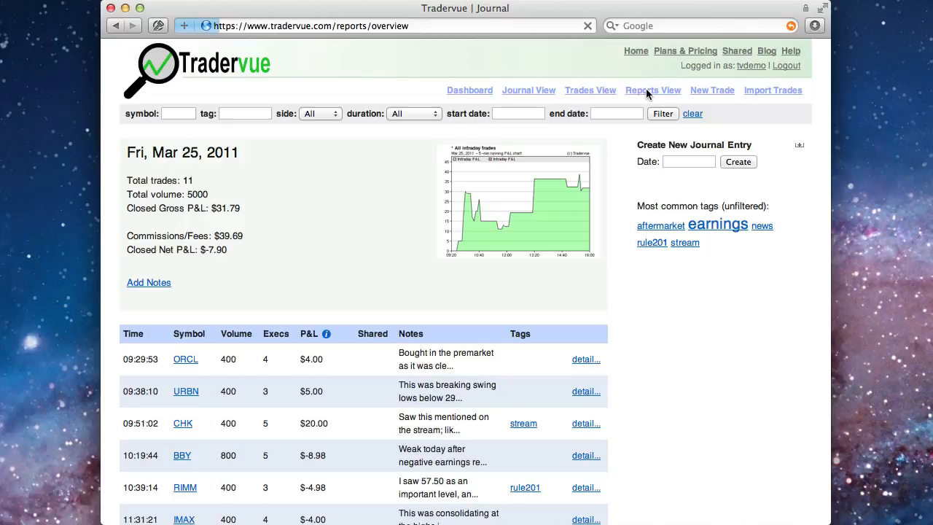
pyautogui.click(652, 89)
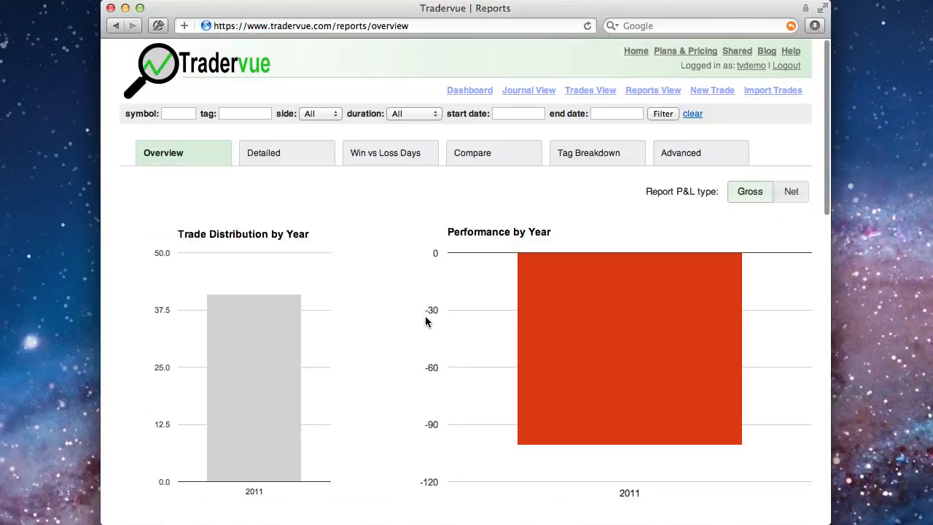
pyautogui.moveTo(419, 328)
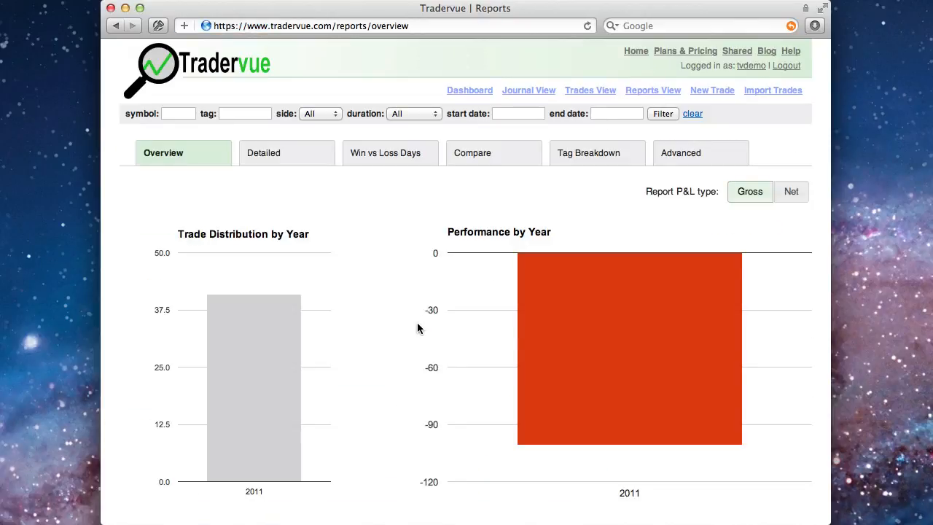
pyautogui.scroll(-3)
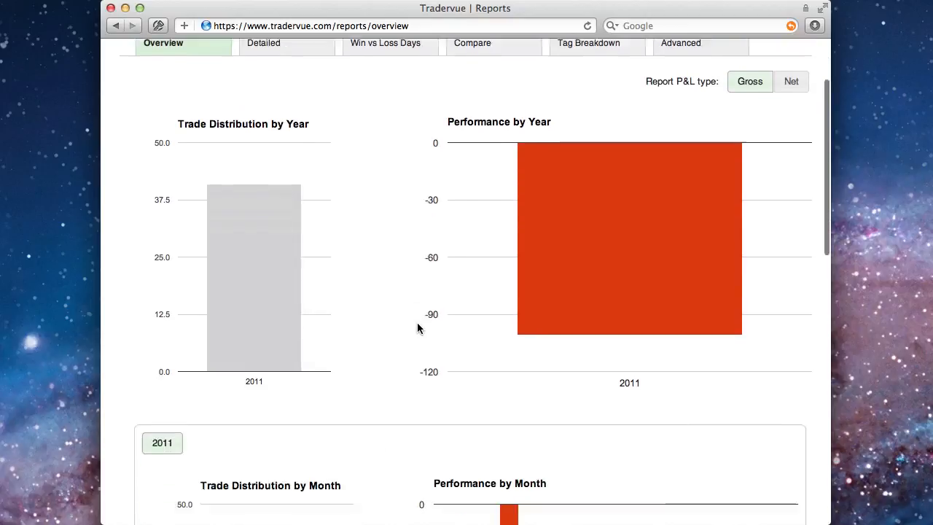
pyautogui.scroll(-3)
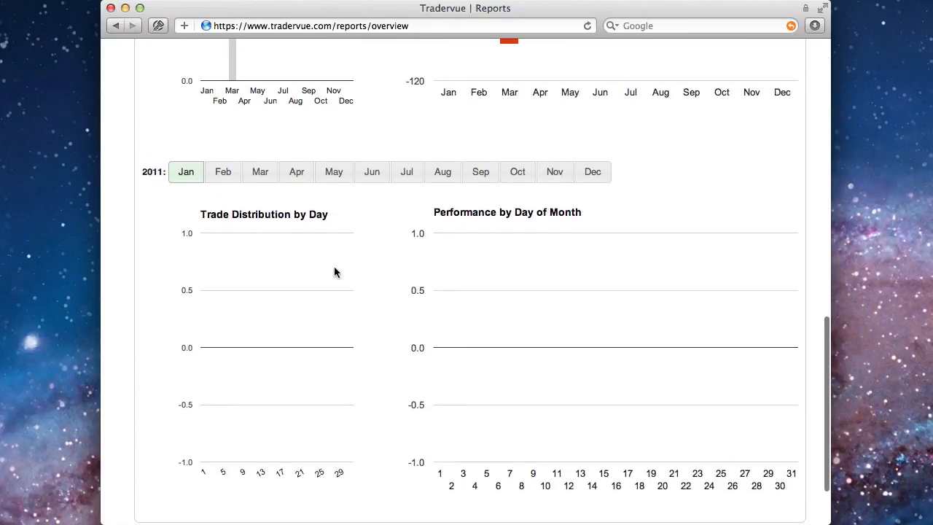
pyautogui.click(260, 171)
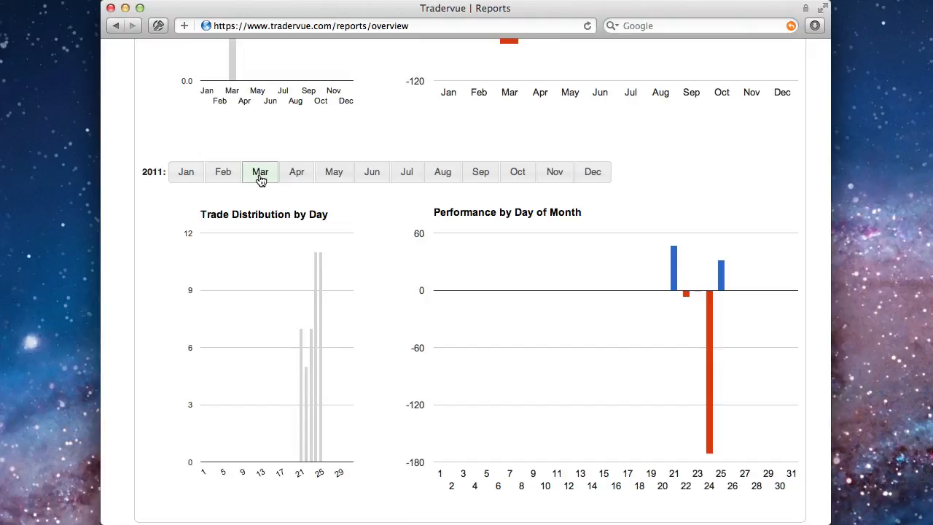
pyautogui.scroll(3)
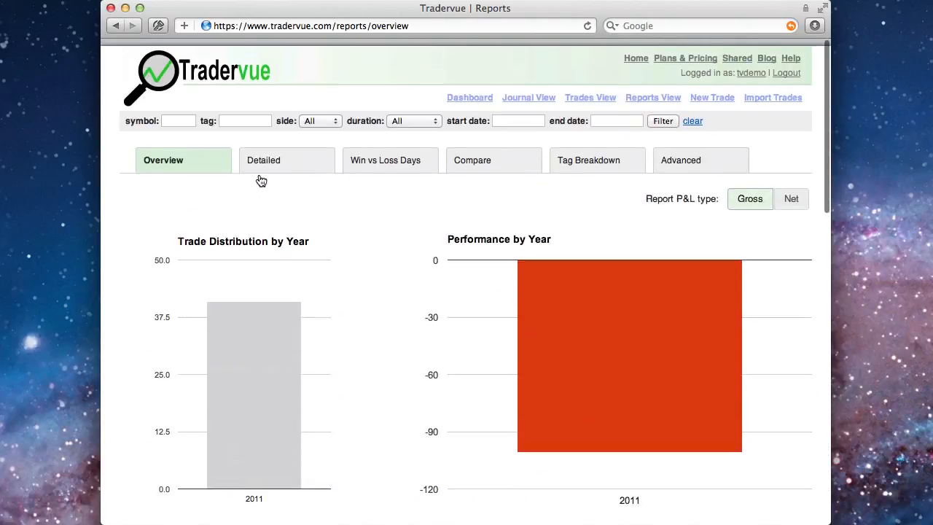
# Open the Detailed report (total loss -$101.04) and scroll through the symbol, price and share-size charts.
pyautogui.click(264, 160)
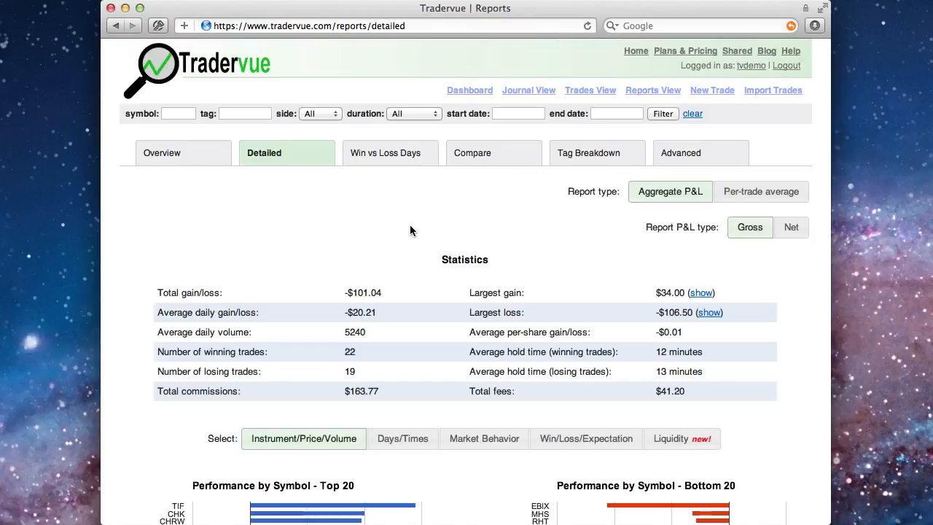
pyautogui.scroll(-3)
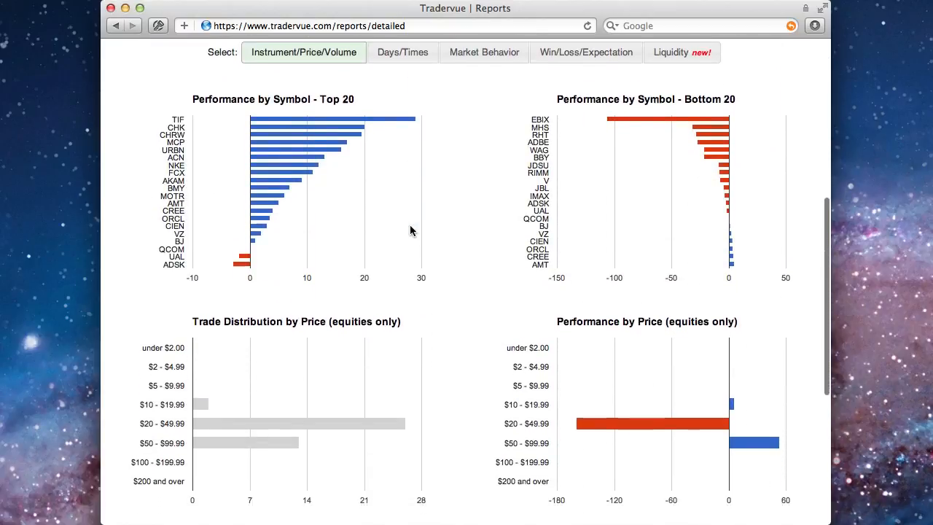
pyautogui.scroll(-3)
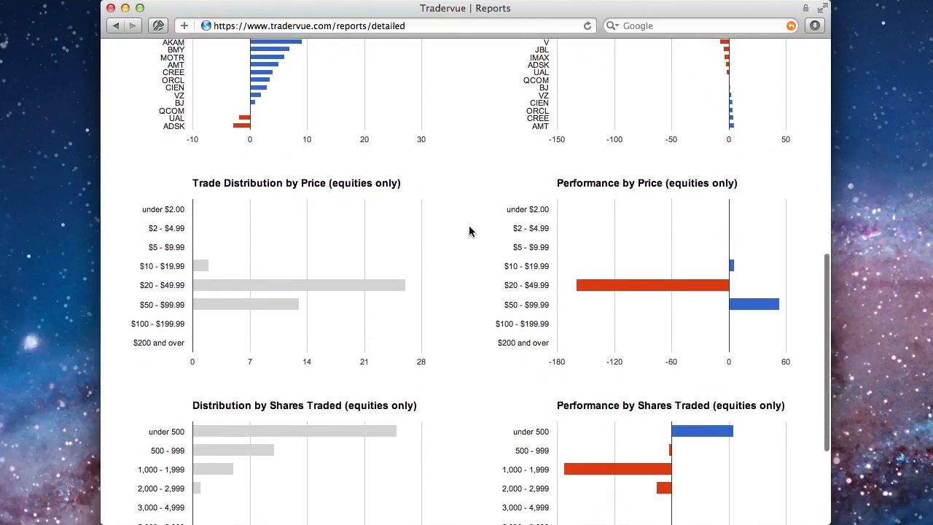
pyautogui.scroll(-3)
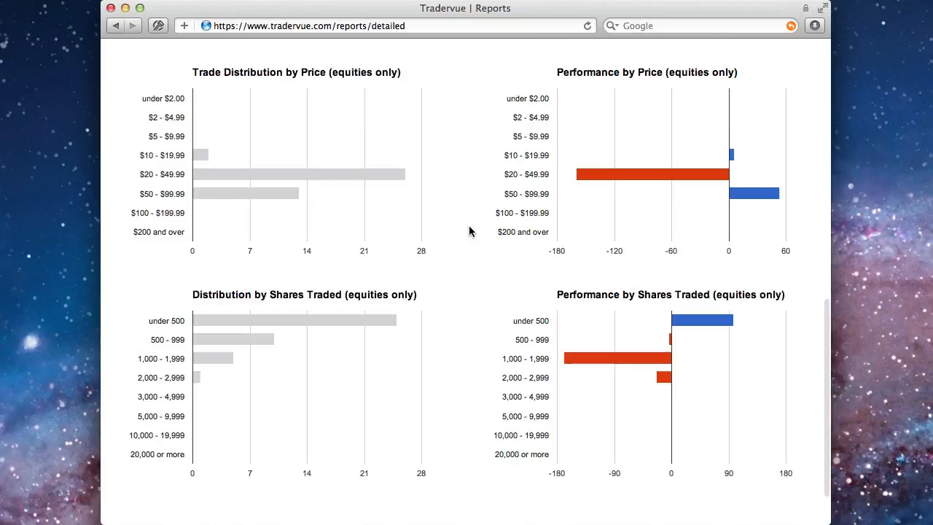
pyautogui.scroll(3)
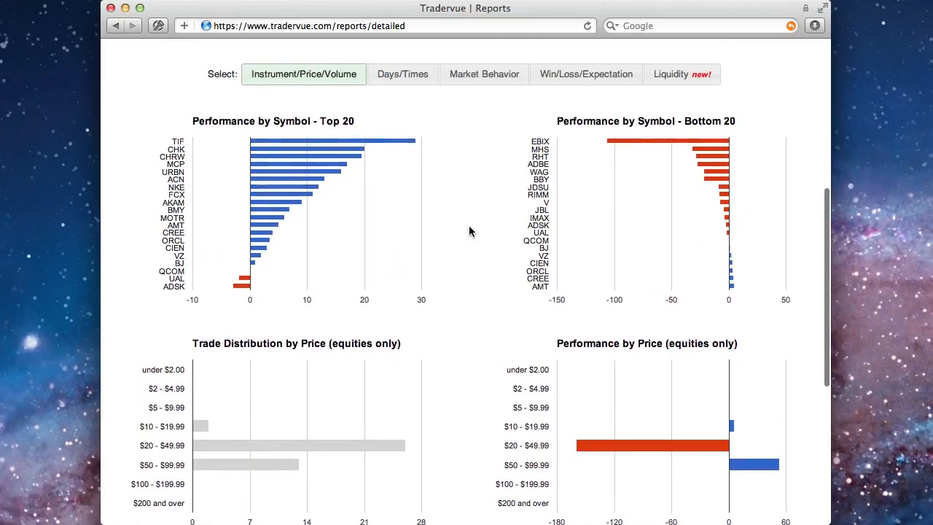
# View the Days/Times, Market Behavior and Win/Loss/Expectation breakdowns of the Detailed report.
pyautogui.click(402, 73)
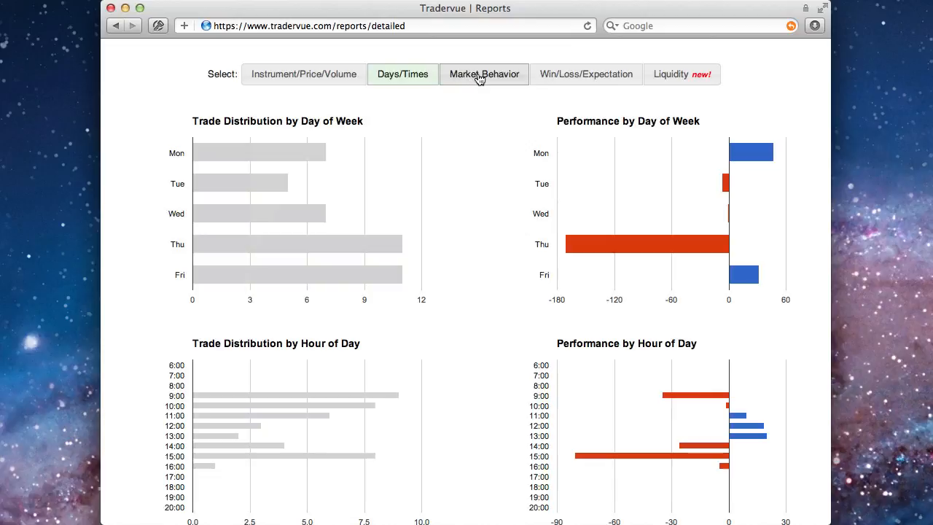
pyautogui.click(484, 73)
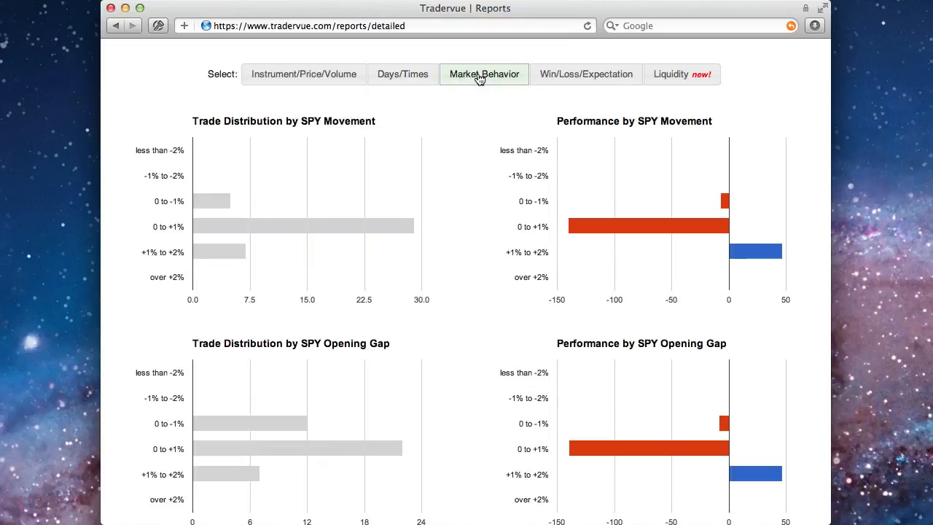
pyautogui.moveTo(586, 74)
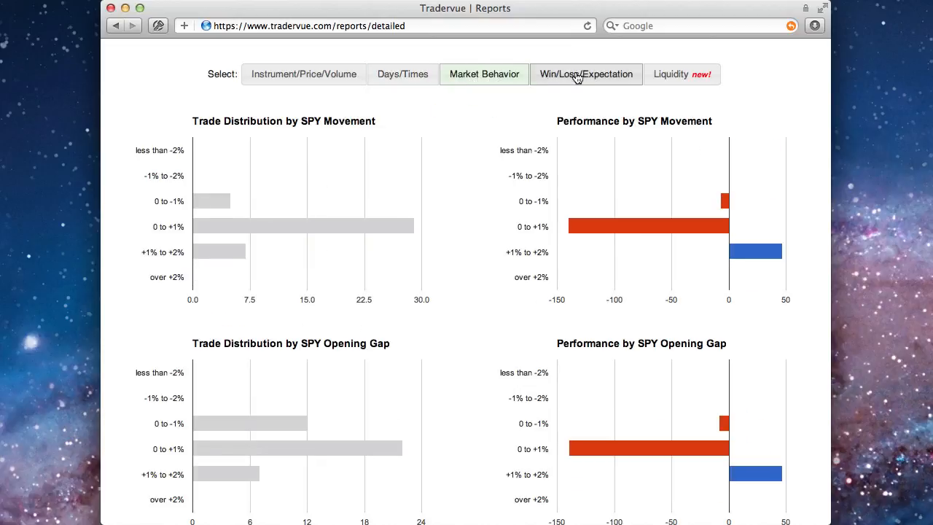
pyautogui.click(586, 73)
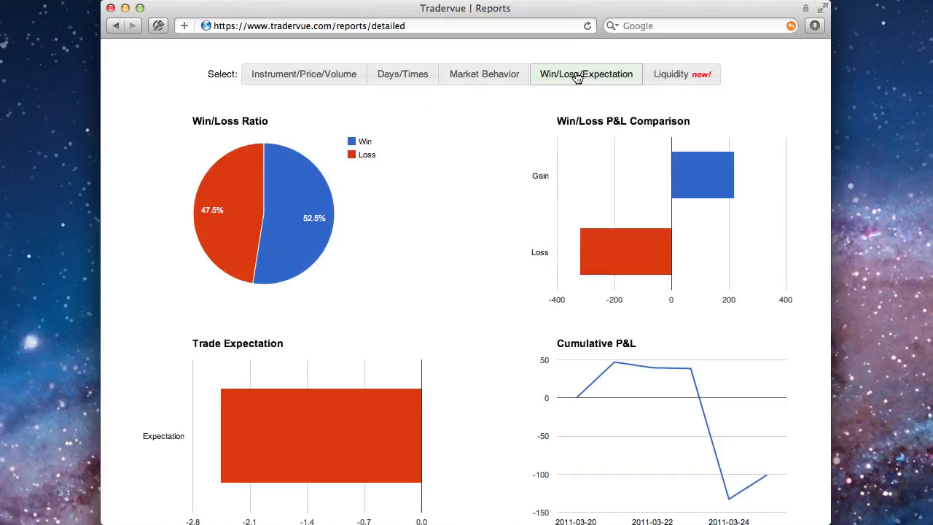
pyautogui.moveTo(681, 77)
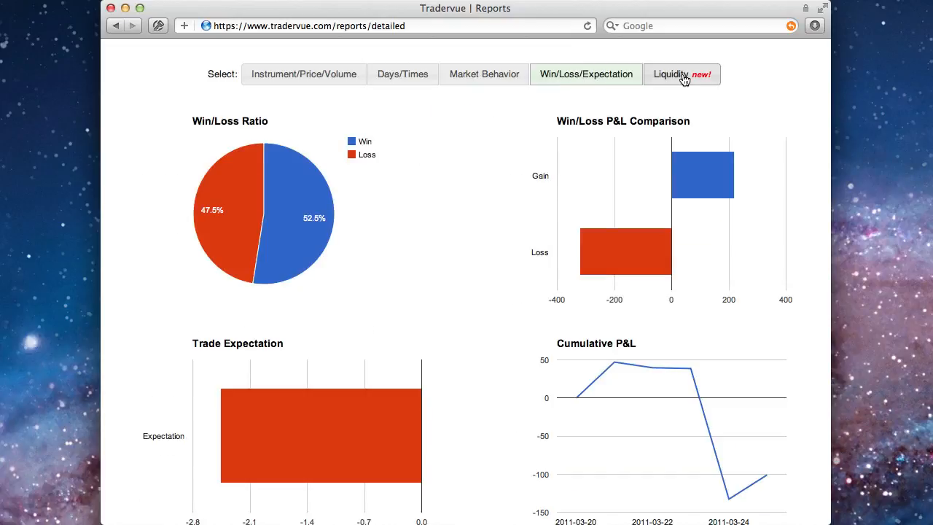
# Show performance by shares adding liquidity and switch the report to per-trade averages.
pyautogui.click(680, 74)
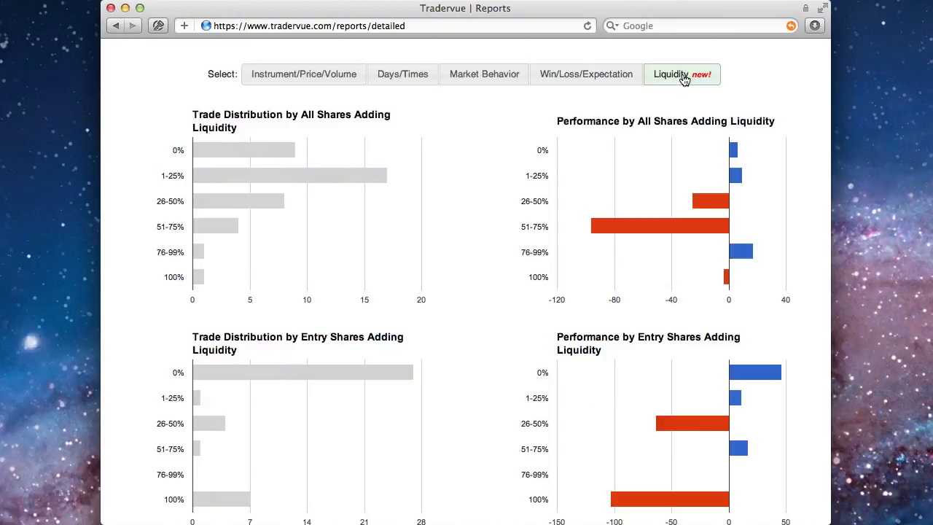
pyautogui.scroll(-3)
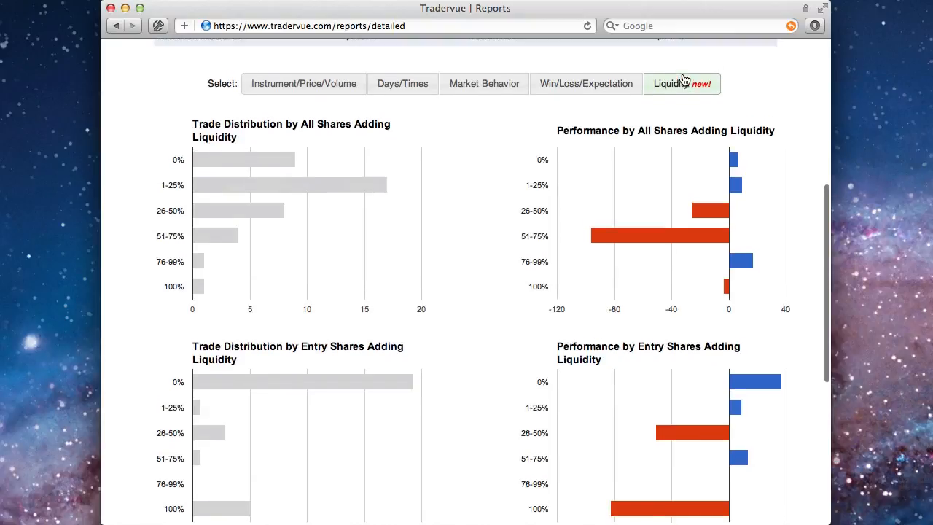
pyautogui.scroll(3)
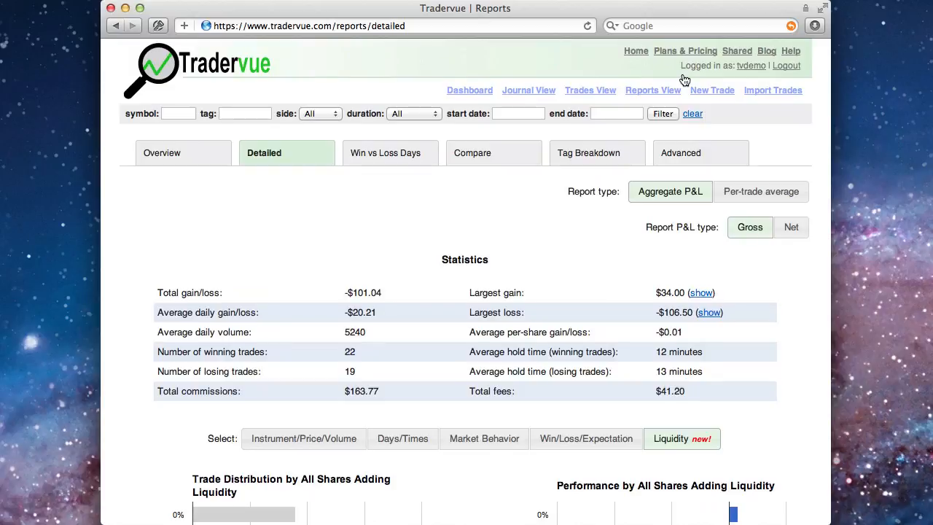
pyautogui.moveTo(733, 157)
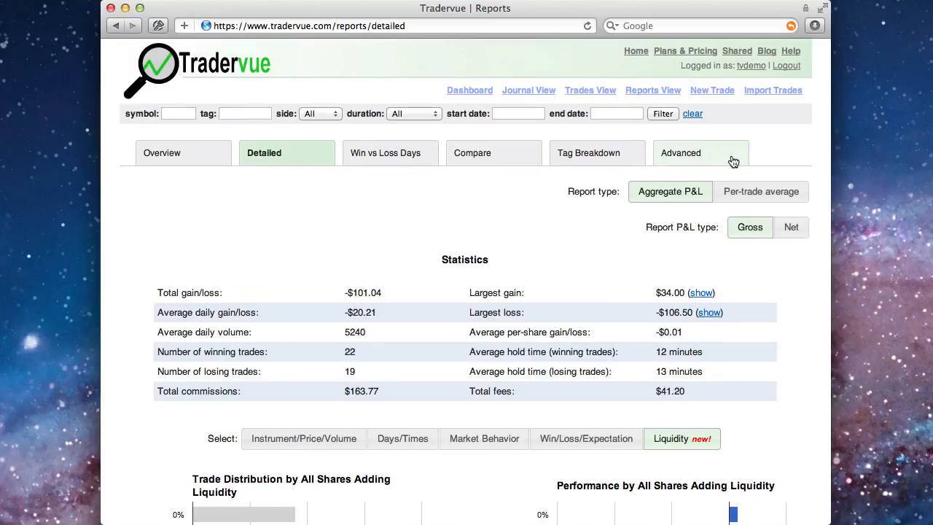
pyautogui.click(761, 191)
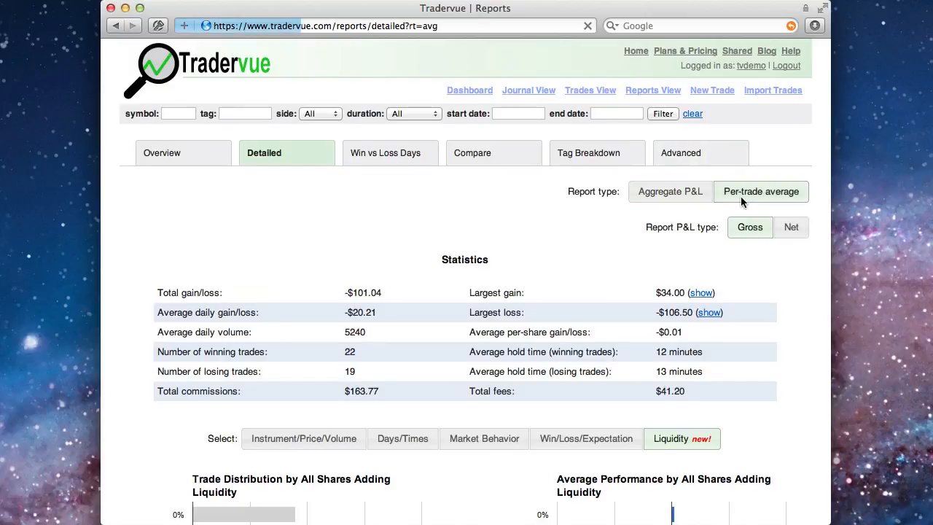
# Review average performance by day and hour, then go back to the Mar 25, 2011 dashboard.
pyautogui.click(402, 438)
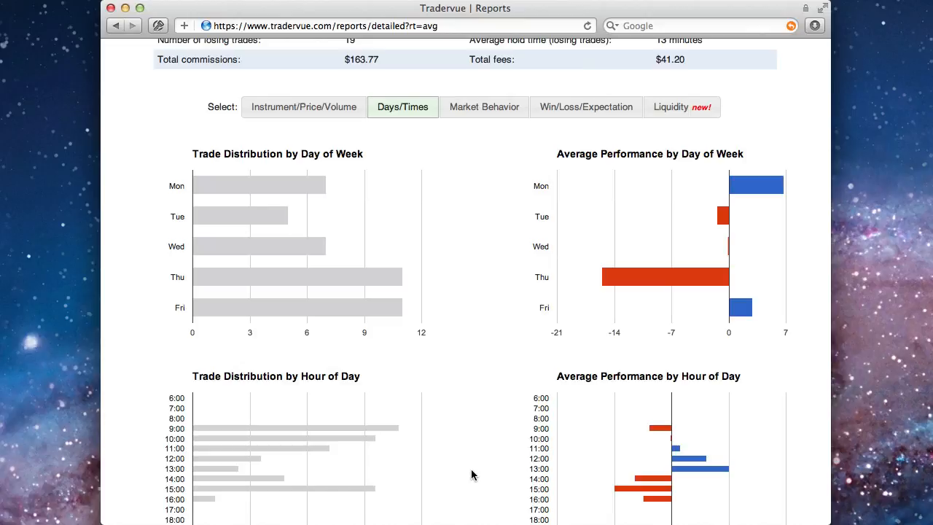
pyautogui.scroll(3)
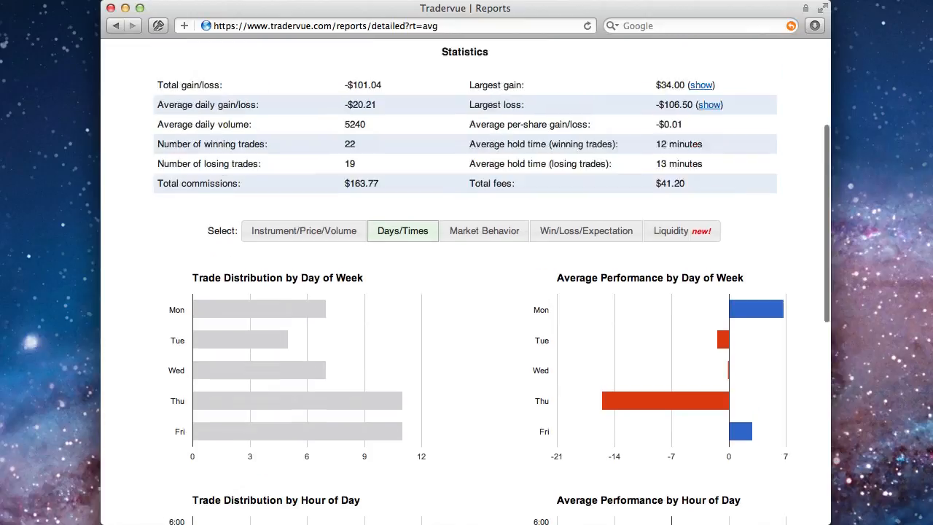
pyautogui.scroll(3)
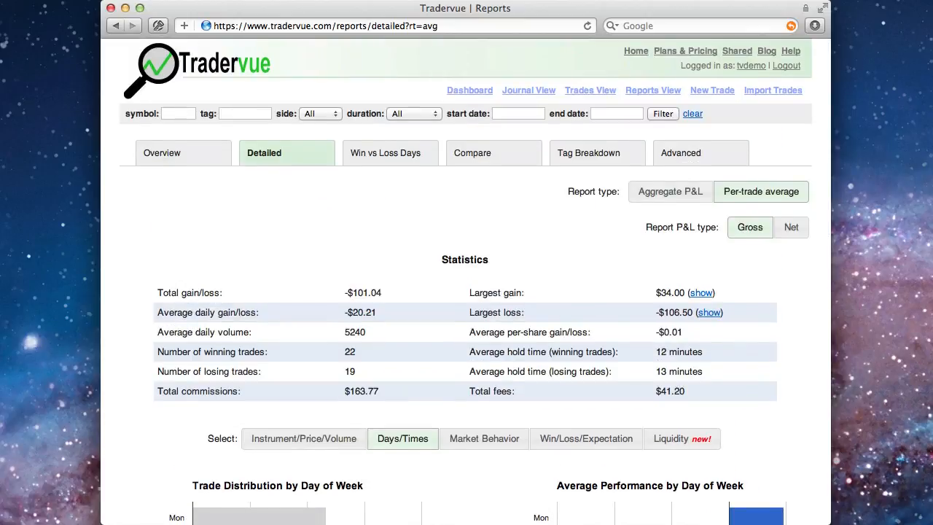
pyautogui.click(469, 90)
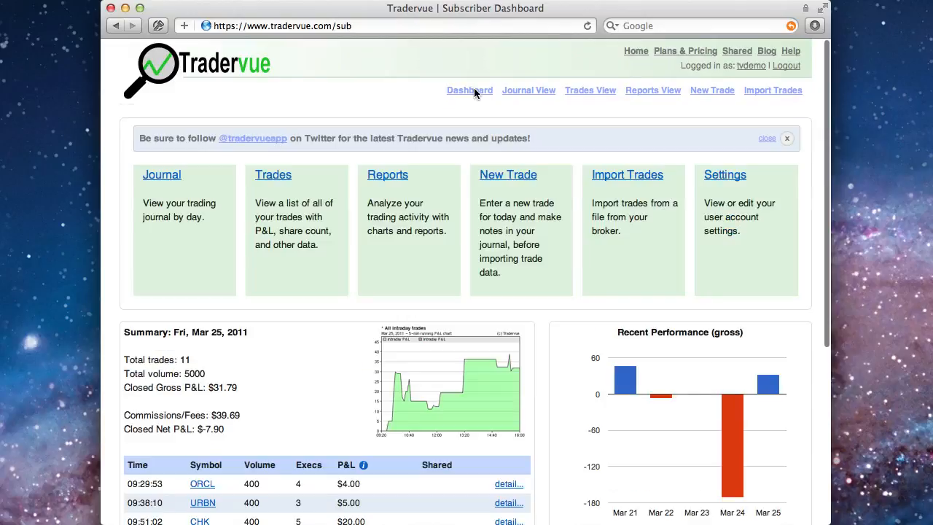